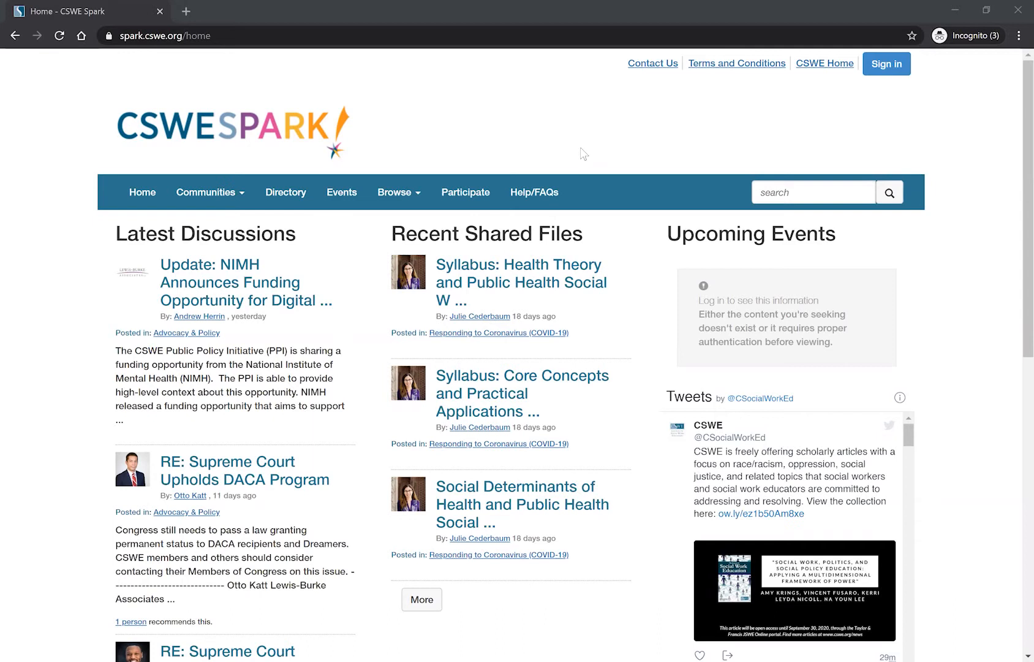
{"action": "mouse_move", "coordinate": [826, 111]}
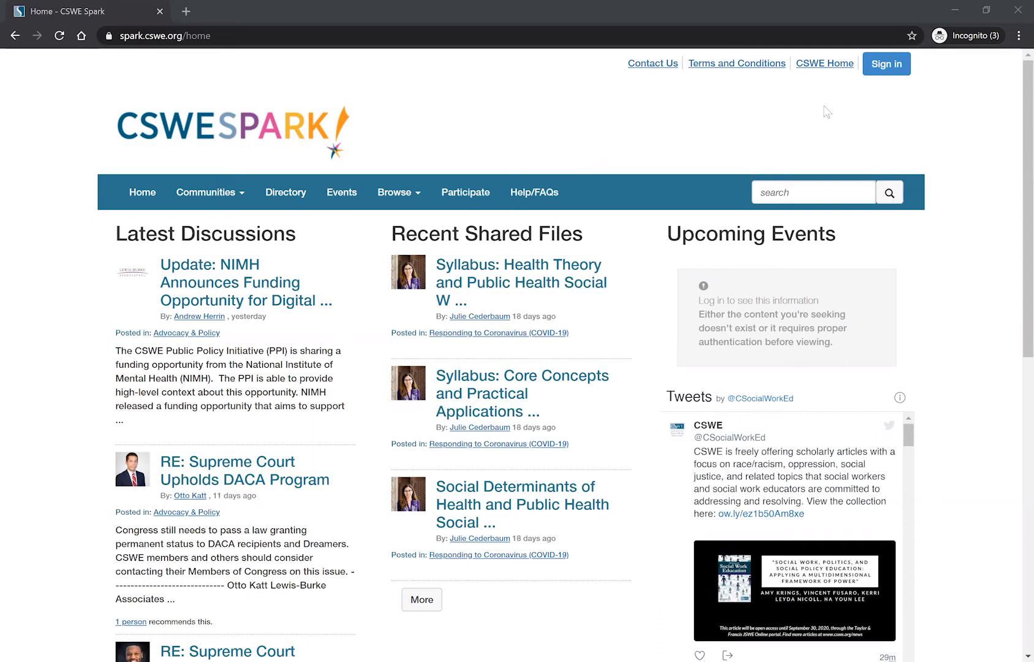
{"action": "mouse_move", "coordinate": [886, 63]}
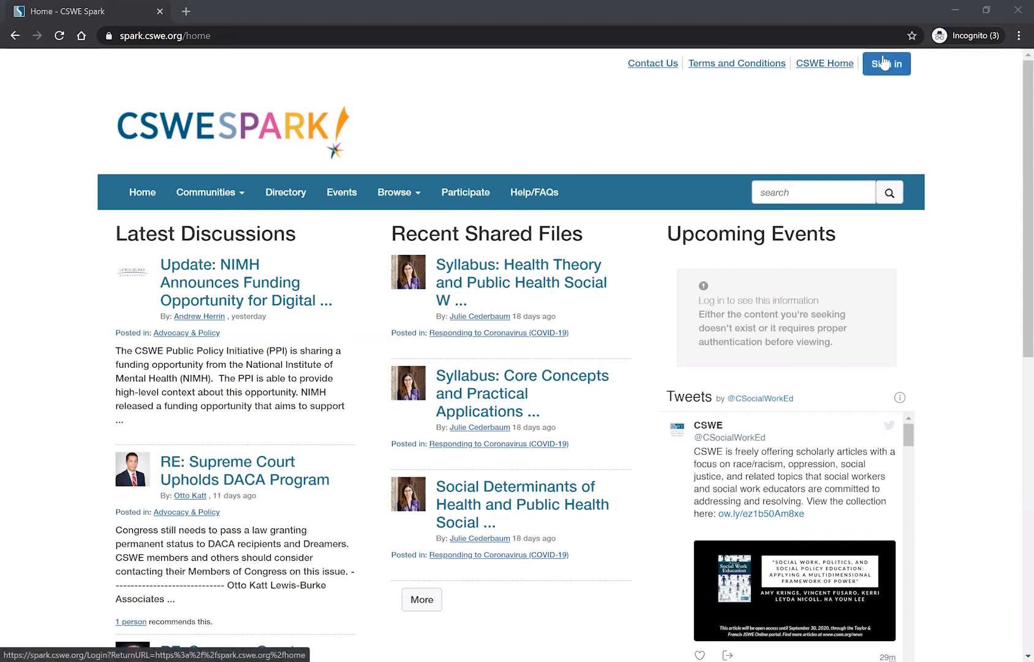
{"action": "mouse_move", "coordinate": [885, 64]}
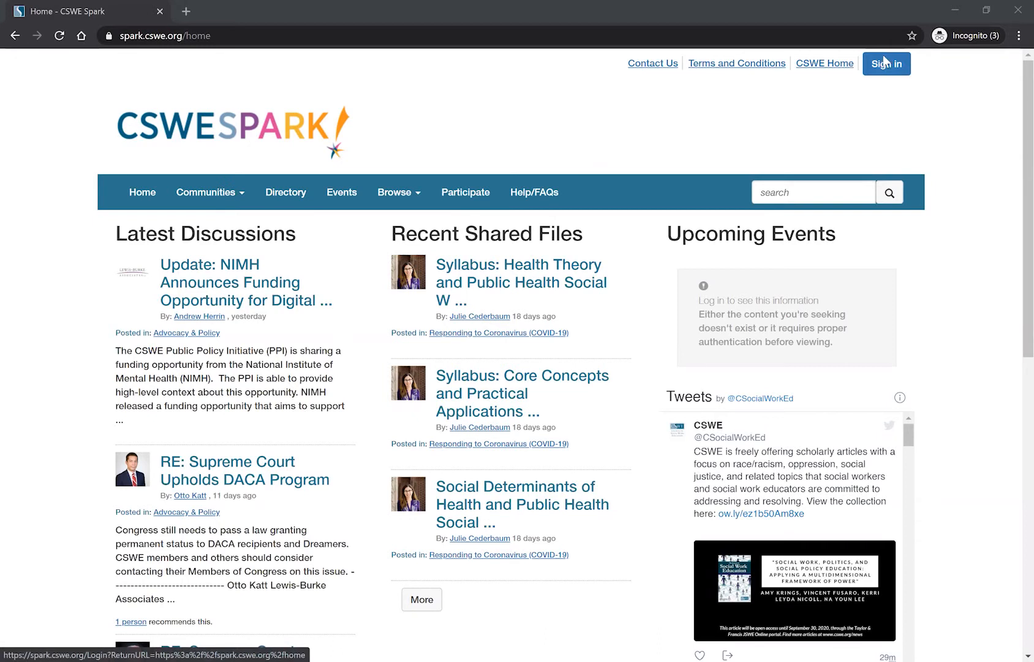
Go to the sign-in page and try the 'Can't access your account?' recovery route
{"action": "left_click", "coordinate": [886, 64]}
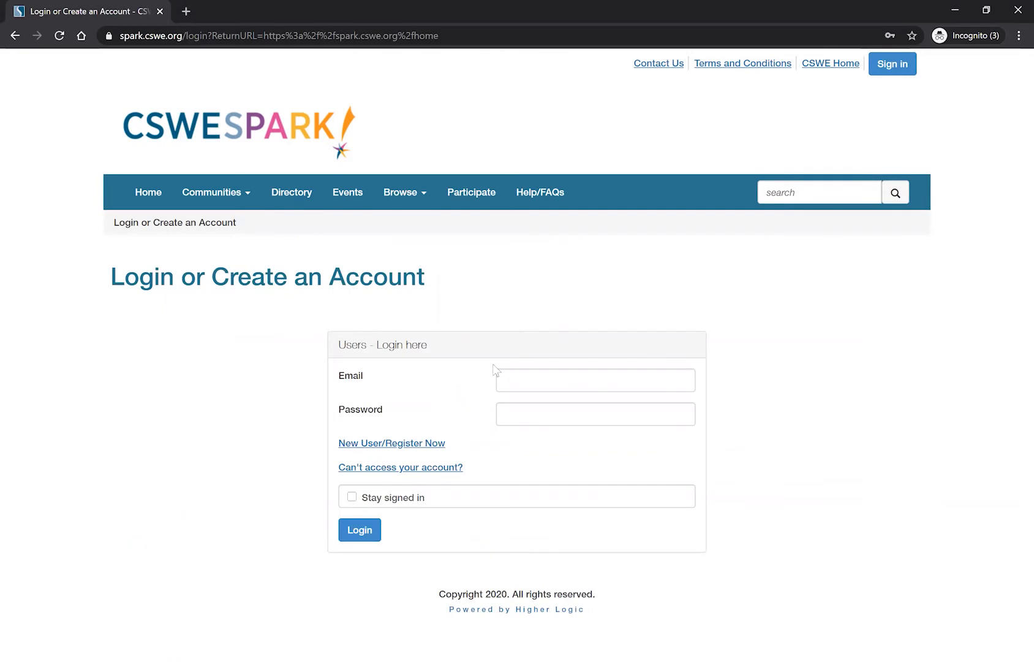
{"action": "mouse_move", "coordinate": [463, 419]}
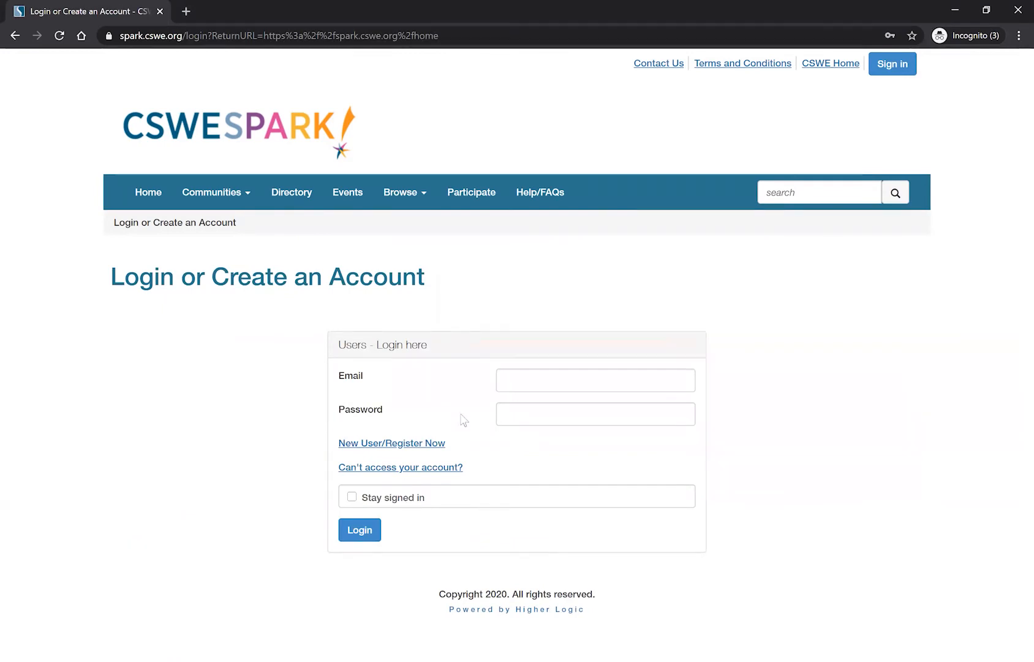
{"action": "mouse_move", "coordinate": [374, 536]}
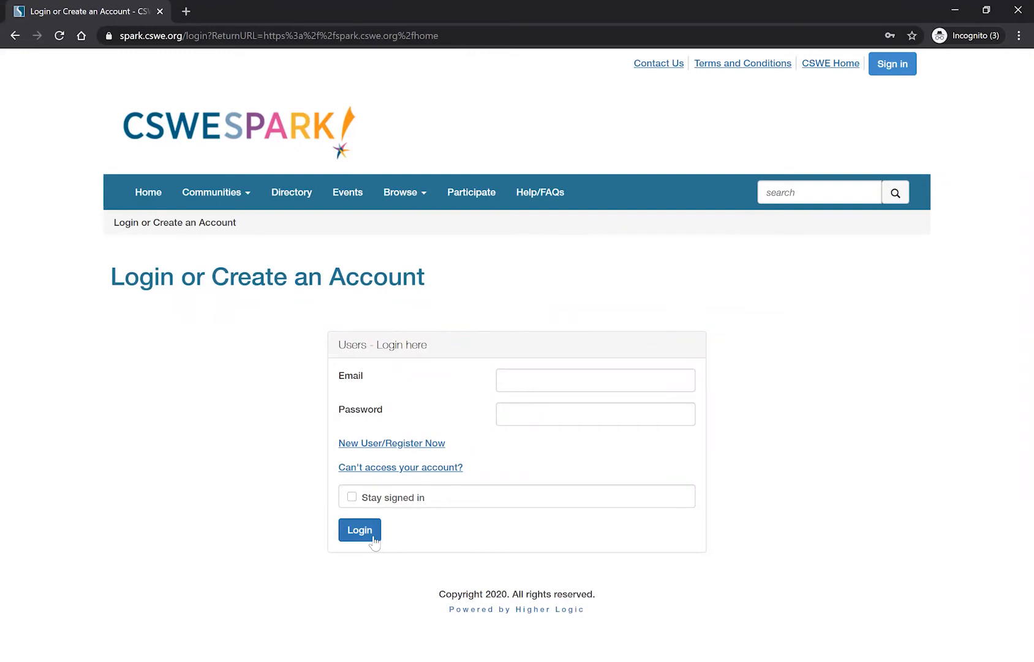
{"action": "mouse_move", "coordinate": [560, 483]}
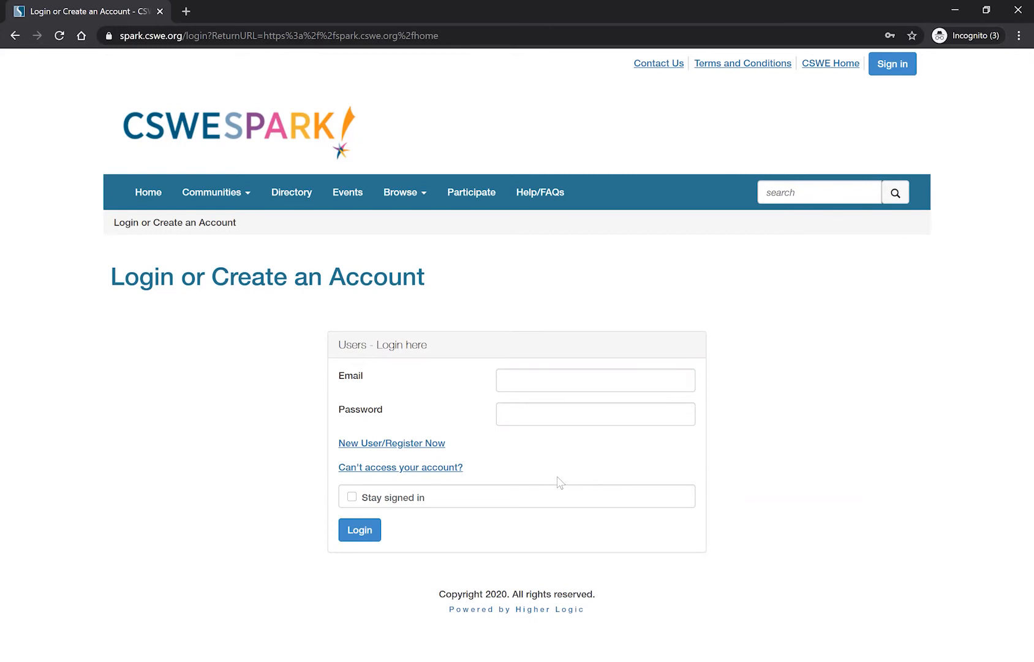
{"action": "mouse_move", "coordinate": [401, 467]}
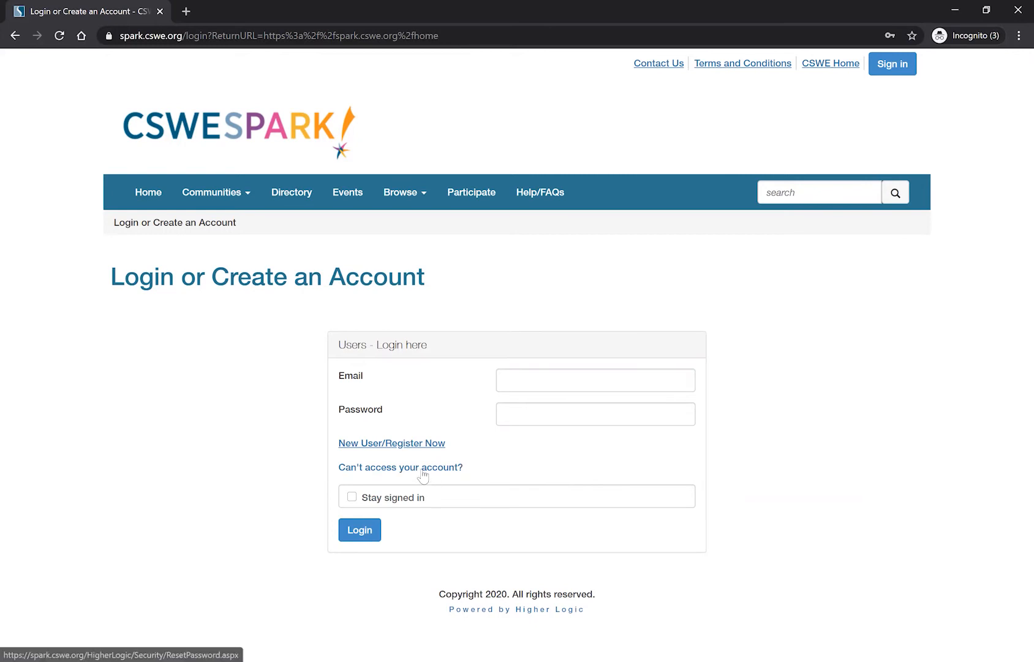
{"action": "left_click", "coordinate": [399, 467]}
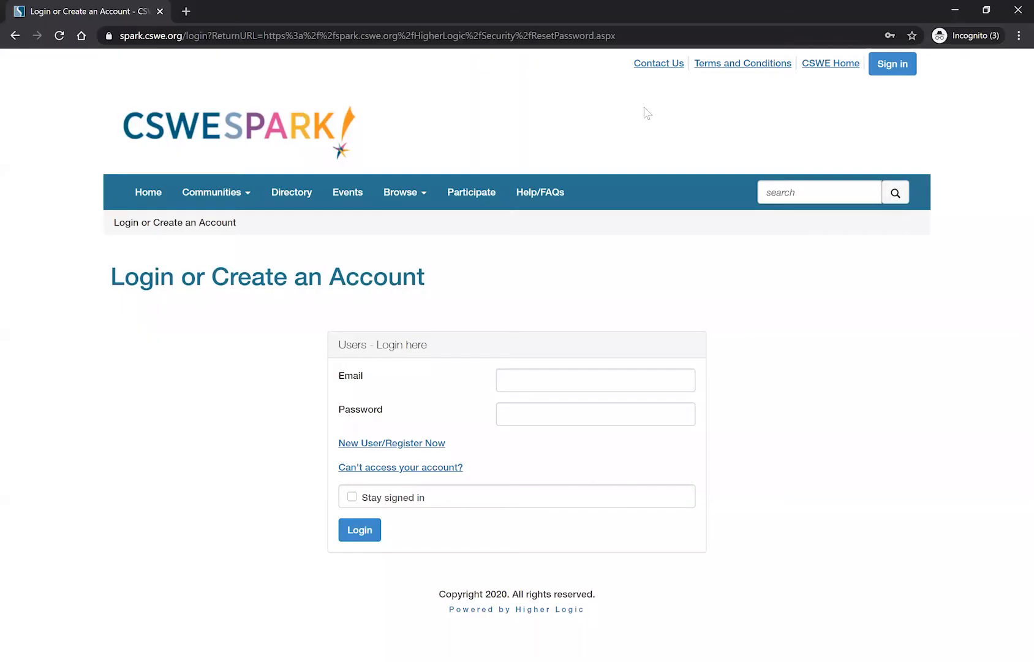
{"action": "mouse_move", "coordinate": [579, 330]}
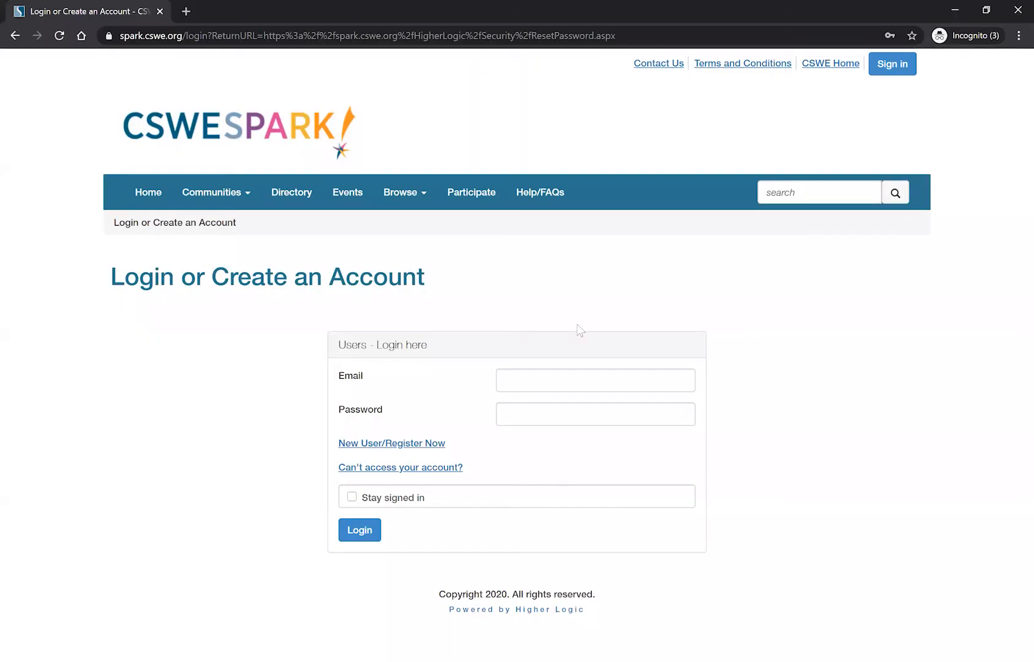
{"action": "mouse_move", "coordinate": [412, 447]}
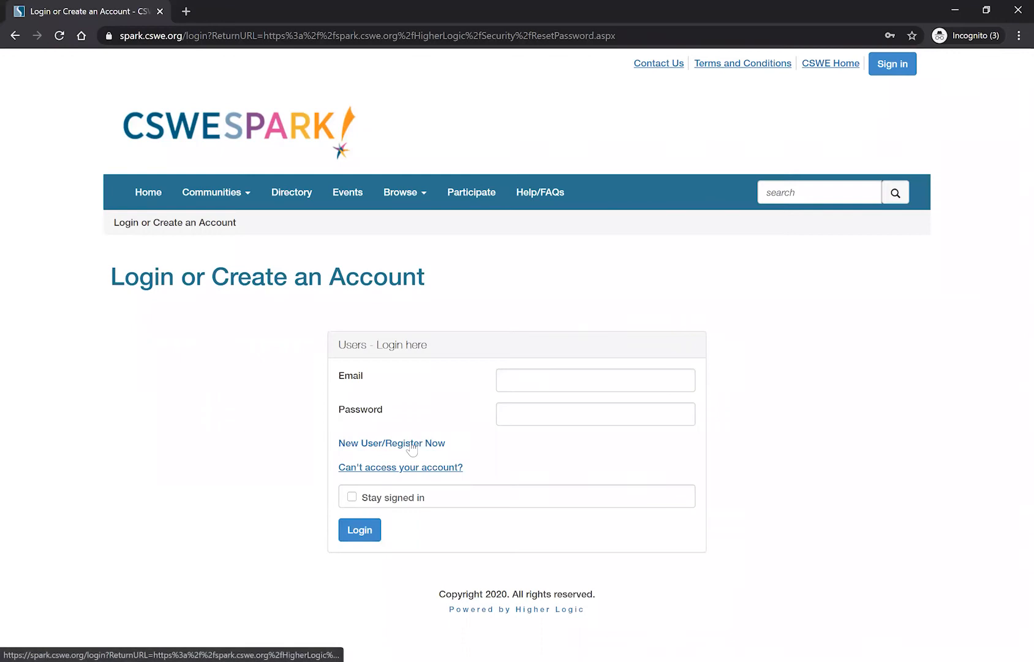
{"action": "left_click", "coordinate": [391, 443]}
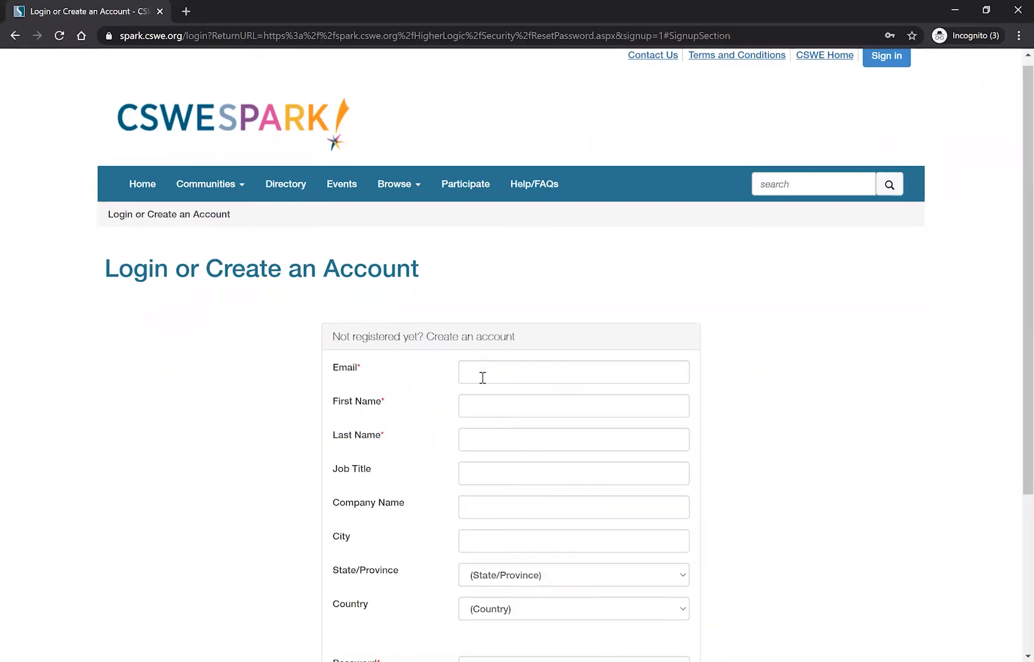
{"action": "scroll", "scroll_direction": "down", "scroll_amount": 3}
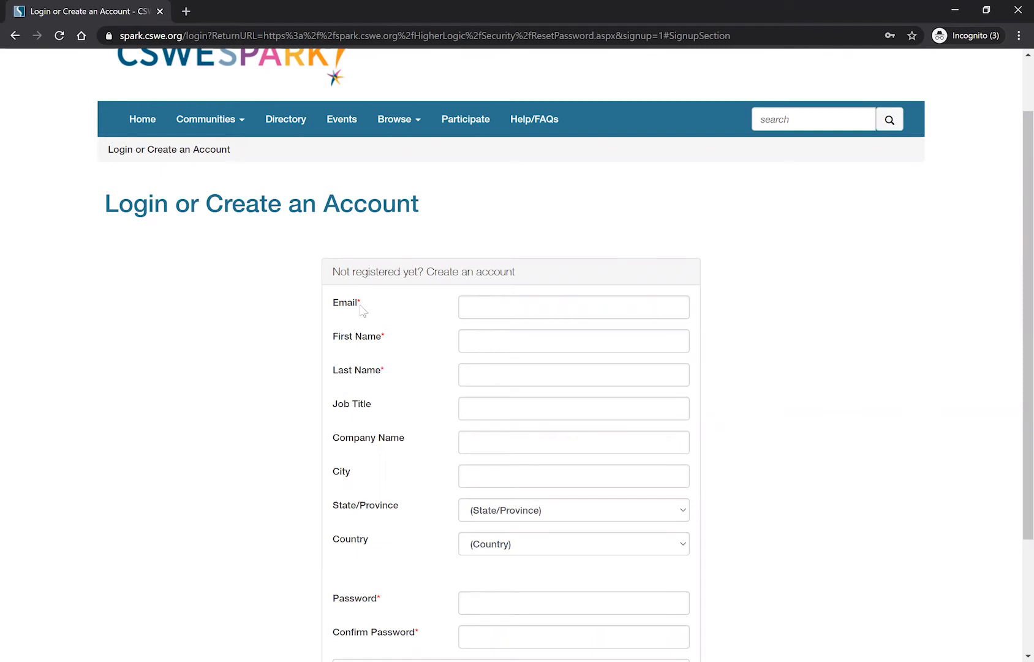
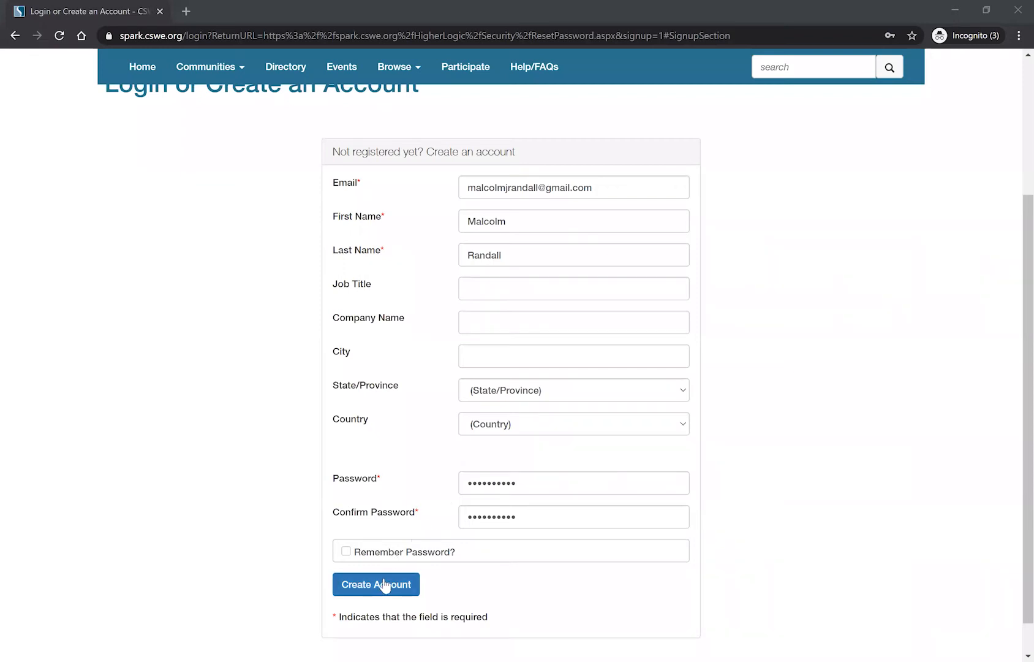
Submit the account registration, reaching the Email Verification Pending page
{"action": "left_click", "coordinate": [375, 583]}
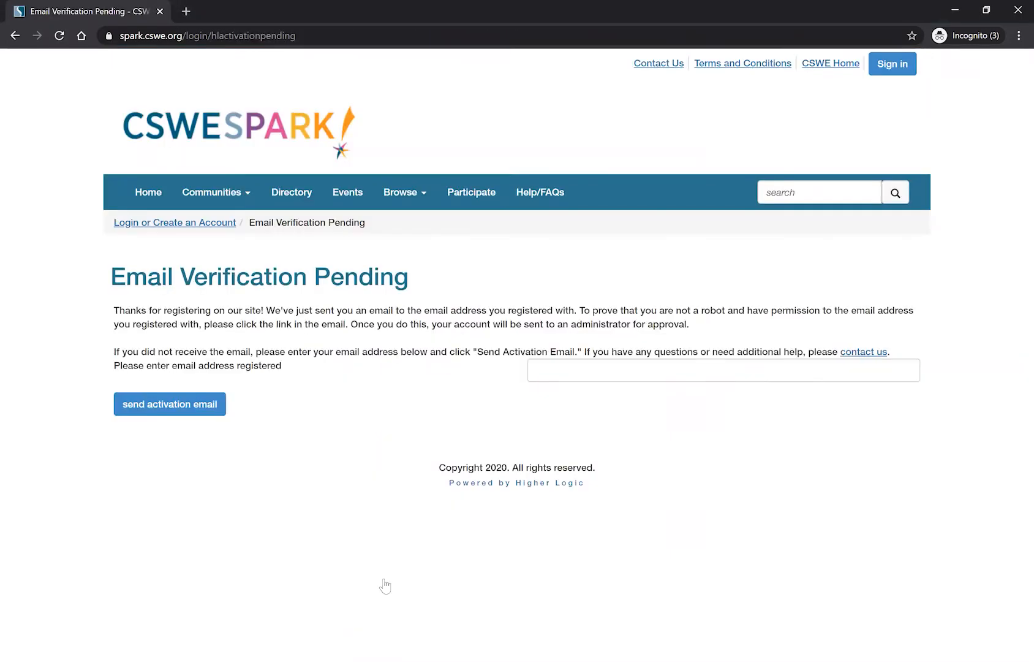
{"action": "mouse_move", "coordinate": [420, 504]}
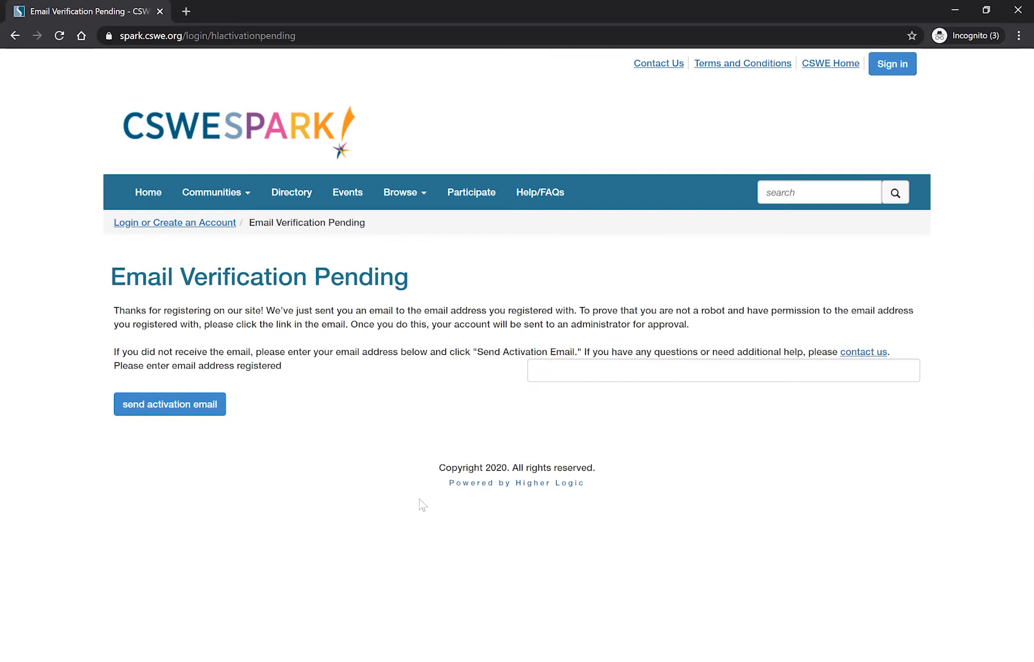
{"action": "mouse_move", "coordinate": [522, 78]}
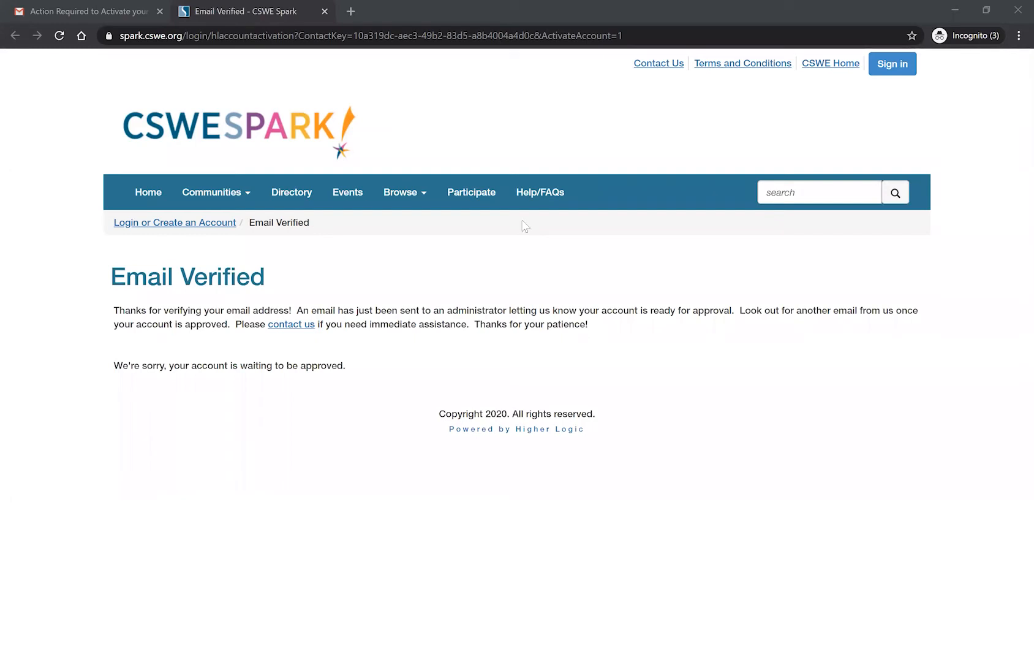
{"action": "mouse_move", "coordinate": [581, 58]}
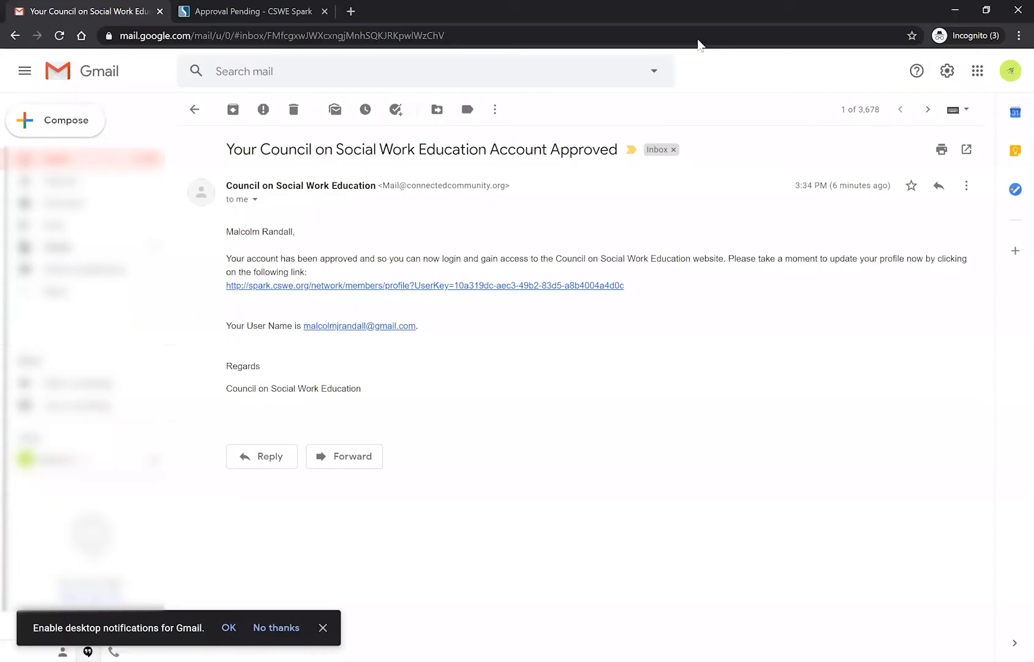
{"action": "mouse_move", "coordinate": [566, 219]}
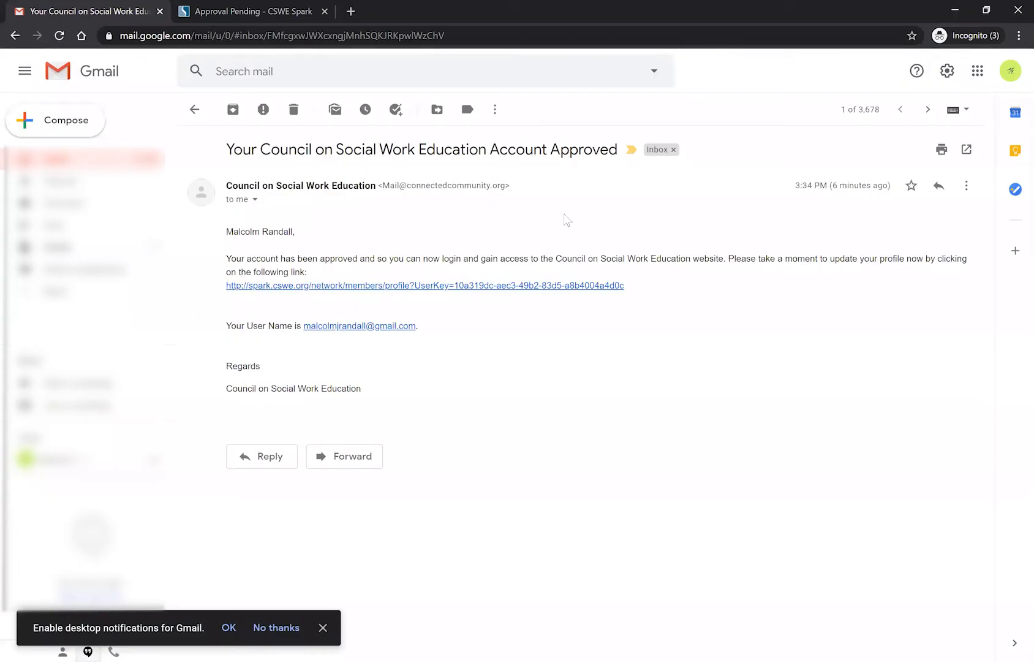
{"action": "mouse_move", "coordinate": [444, 277]}
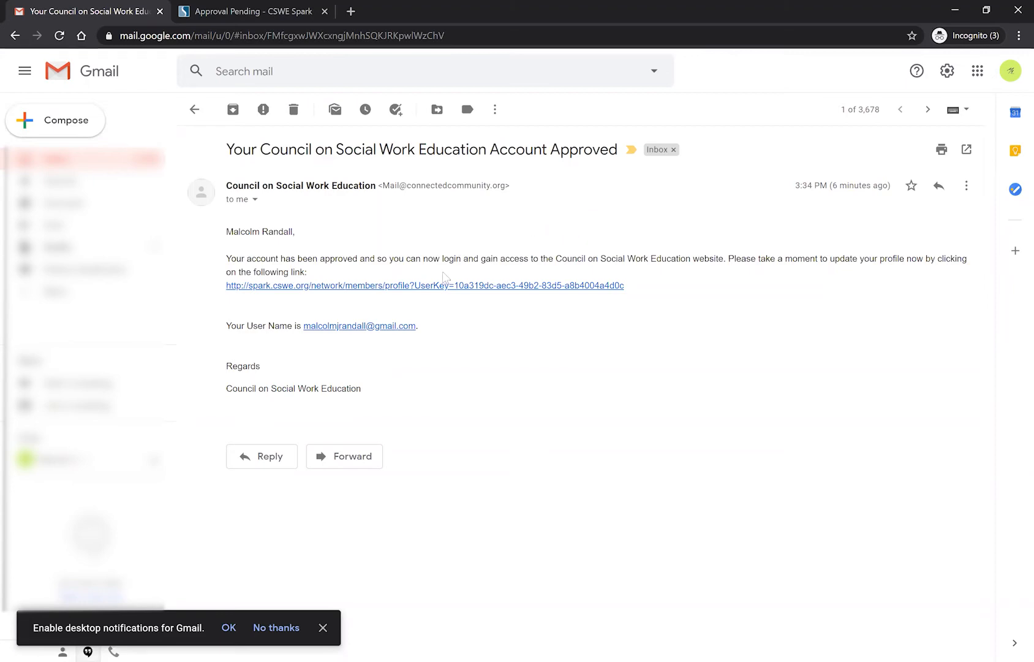
{"action": "left_click", "coordinate": [425, 286]}
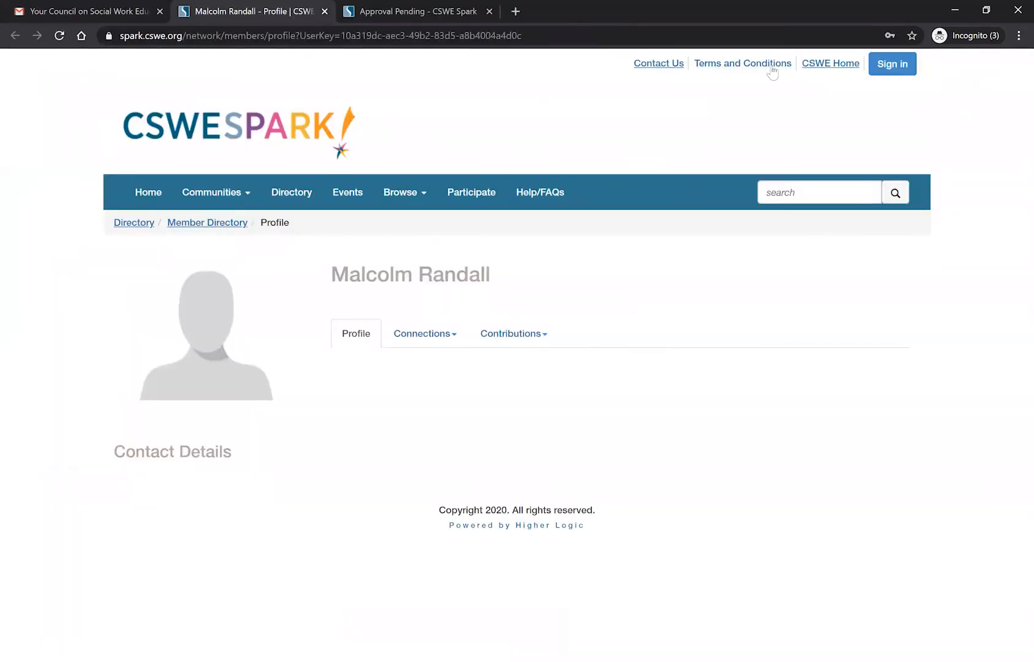
{"action": "mouse_move", "coordinate": [882, 74]}
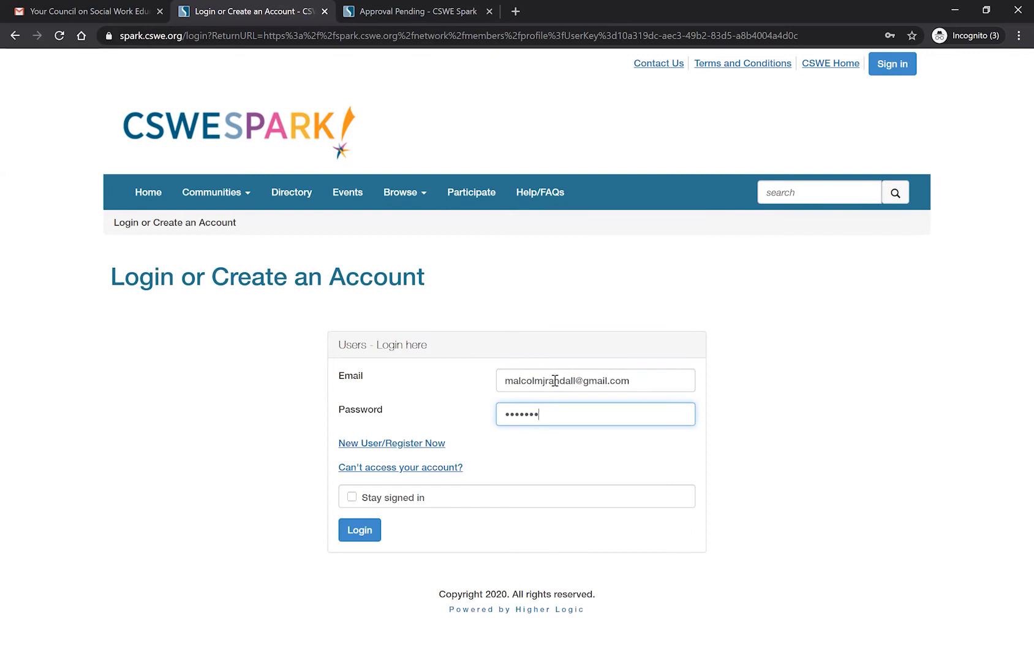
Log in with the new credentials and accept the site's terms agreement
{"action": "left_click", "coordinate": [359, 530]}
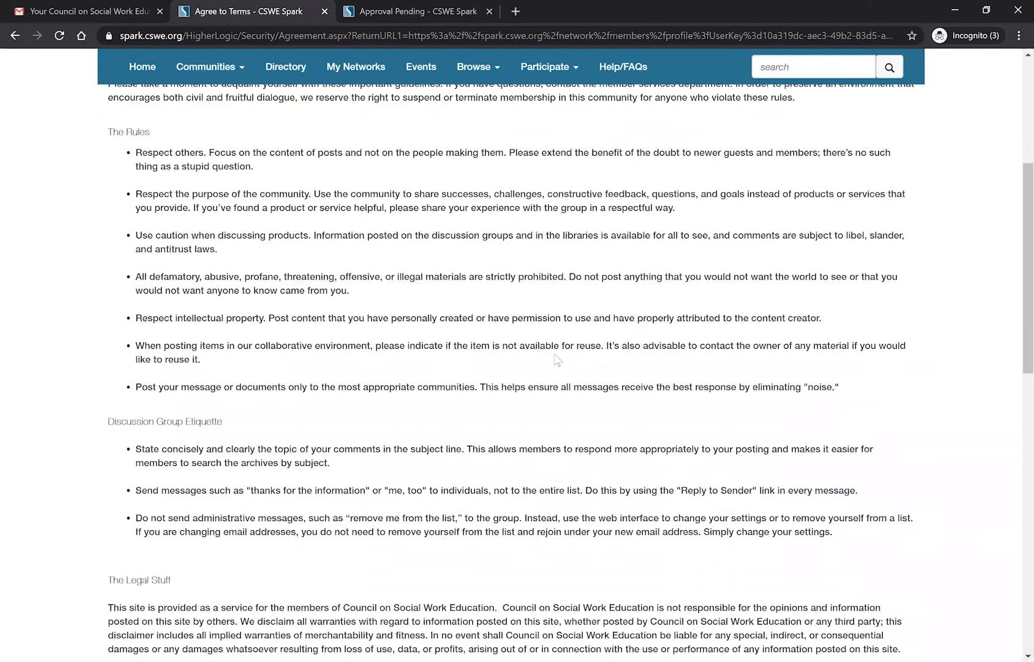
{"action": "scroll", "scroll_direction": "down", "scroll_amount": 3}
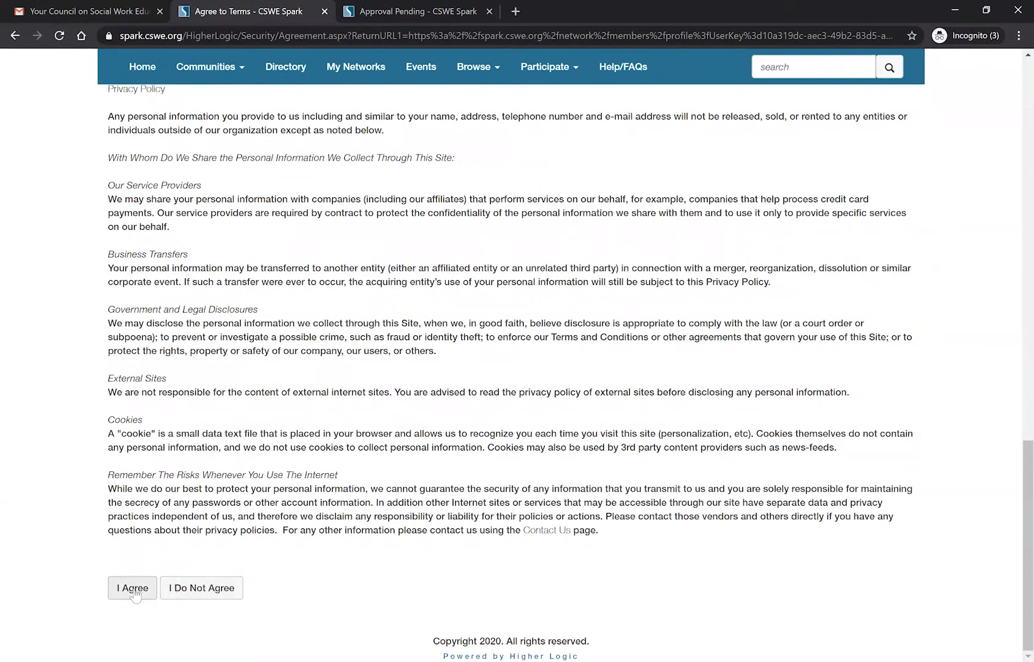
{"action": "left_click", "coordinate": [132, 587]}
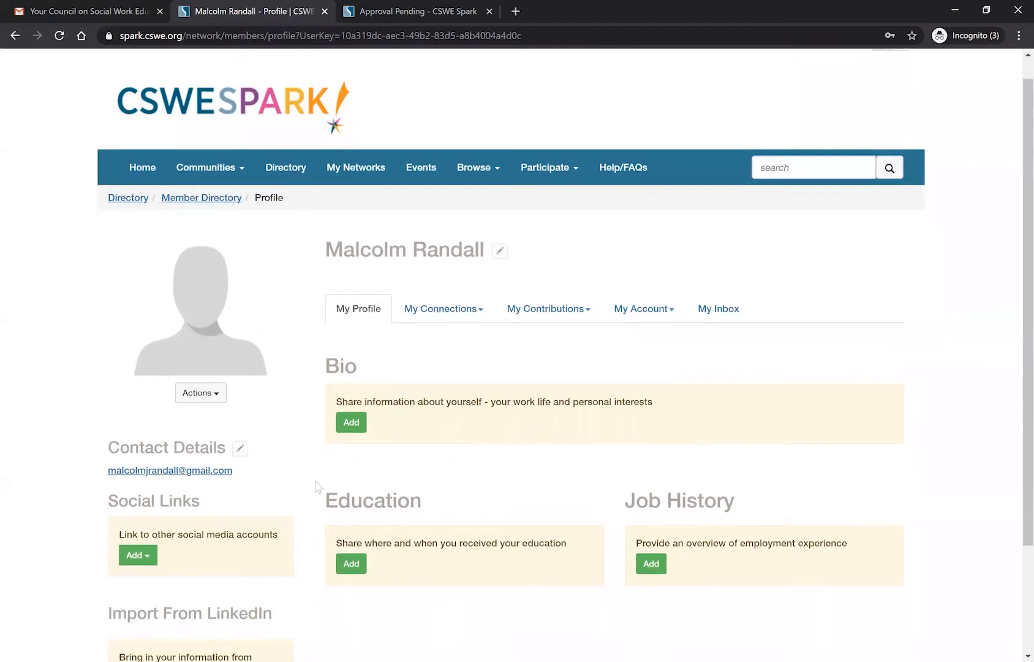
{"action": "scroll", "scroll_direction": "down", "scroll_amount": 3}
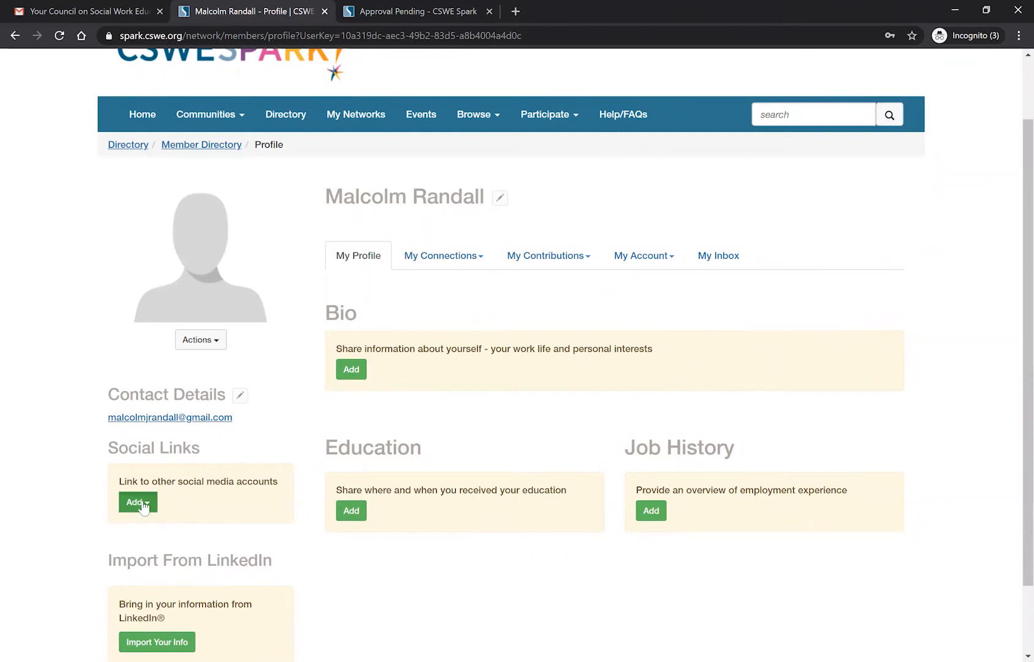
{"action": "left_click", "coordinate": [137, 502]}
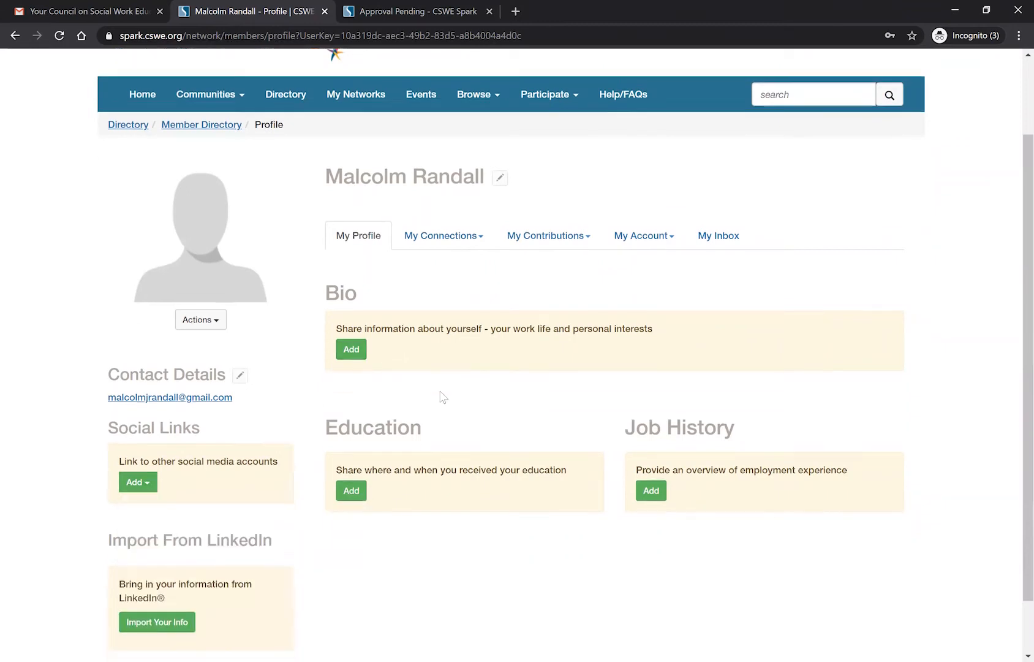
{"action": "scroll", "scroll_direction": "down", "scroll_amount": 3}
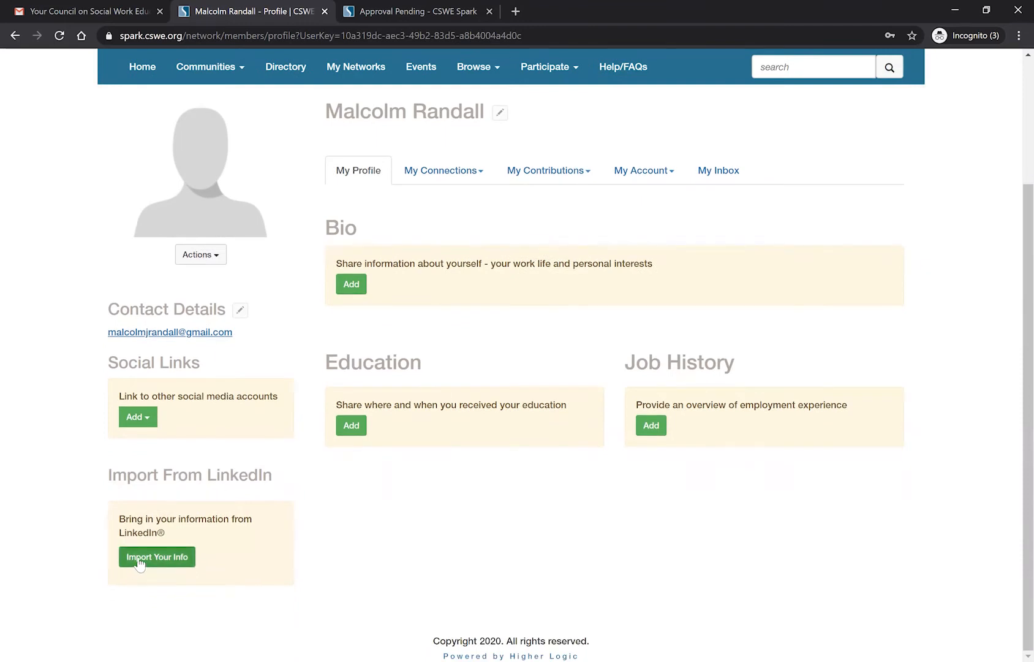
{"action": "mouse_move", "coordinate": [298, 310]}
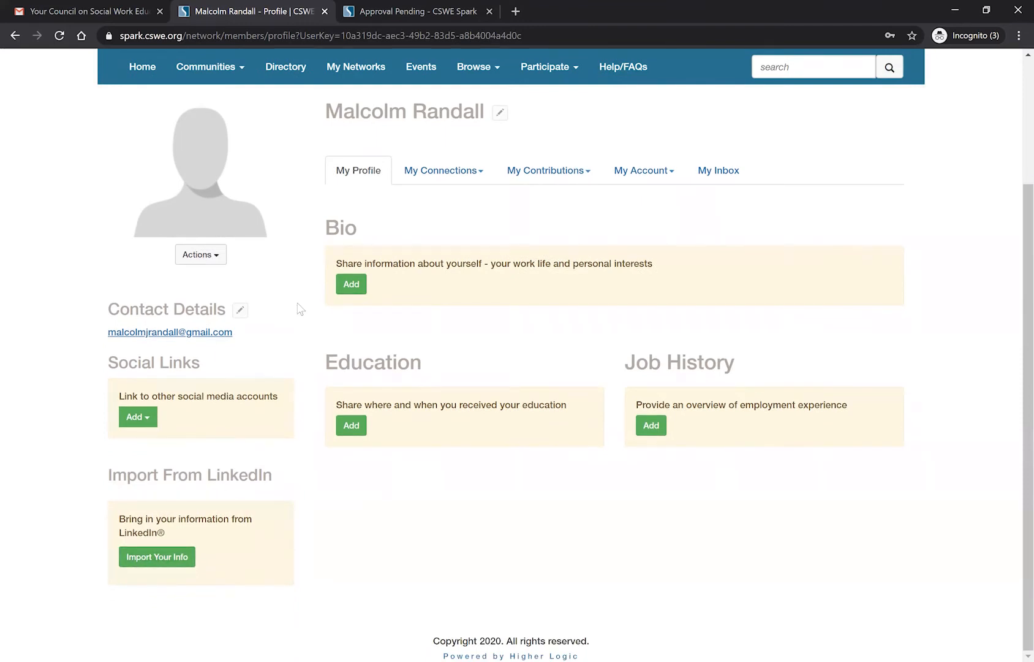
{"action": "mouse_move", "coordinate": [521, 239]}
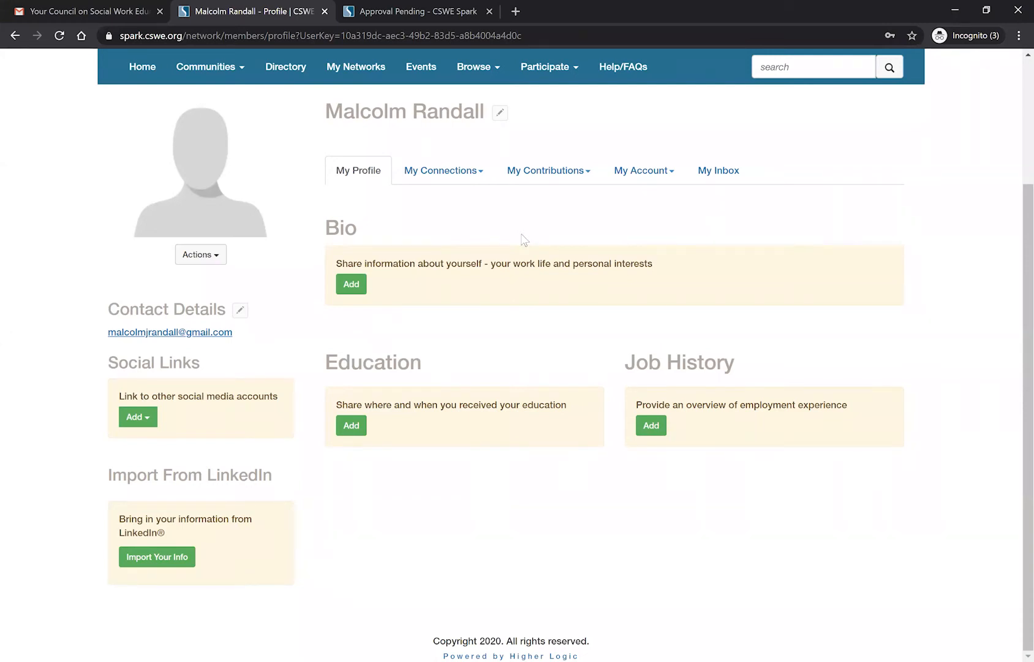
{"action": "mouse_move", "coordinate": [212, 71]}
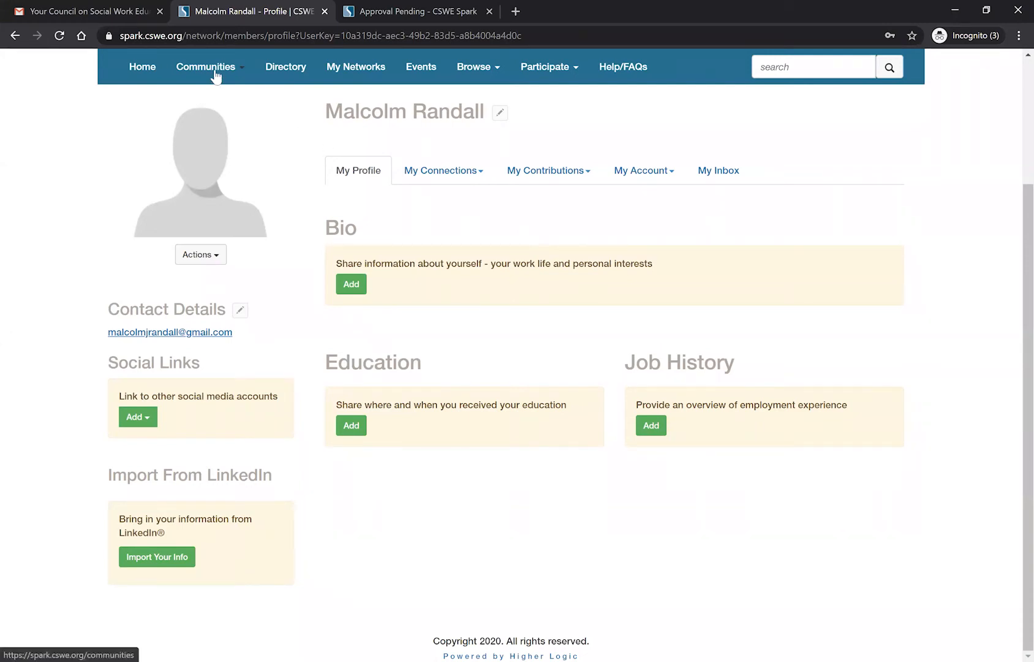
Navigate from the Communities menu to the All Communities listing of 12 communities
{"action": "left_click", "coordinate": [206, 67]}
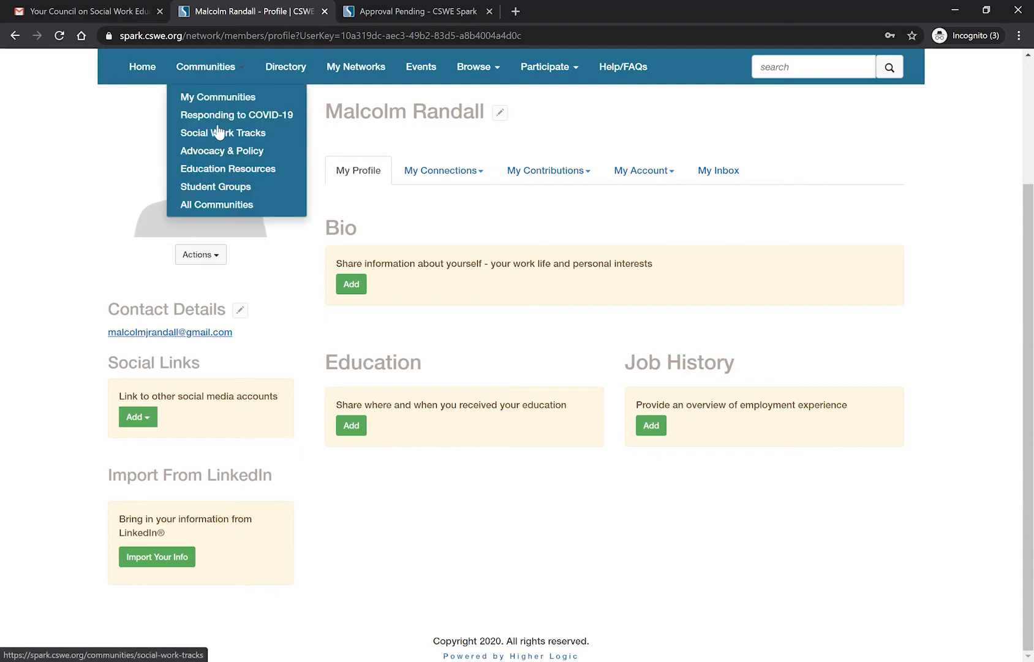
{"action": "mouse_move", "coordinate": [217, 114]}
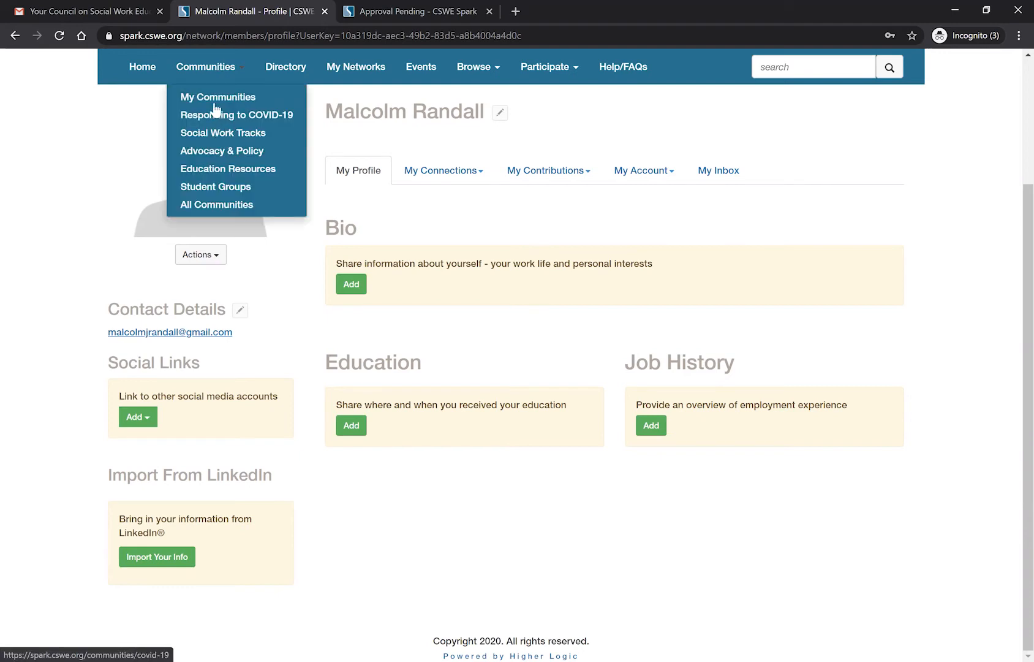
{"action": "mouse_move", "coordinate": [218, 96]}
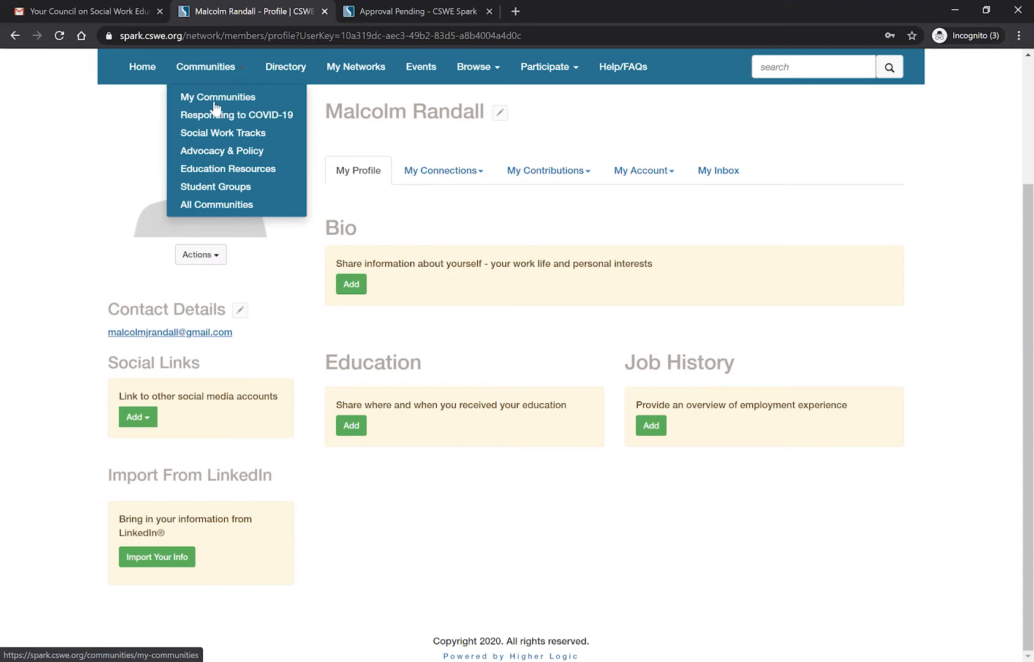
{"action": "mouse_move", "coordinate": [212, 213]}
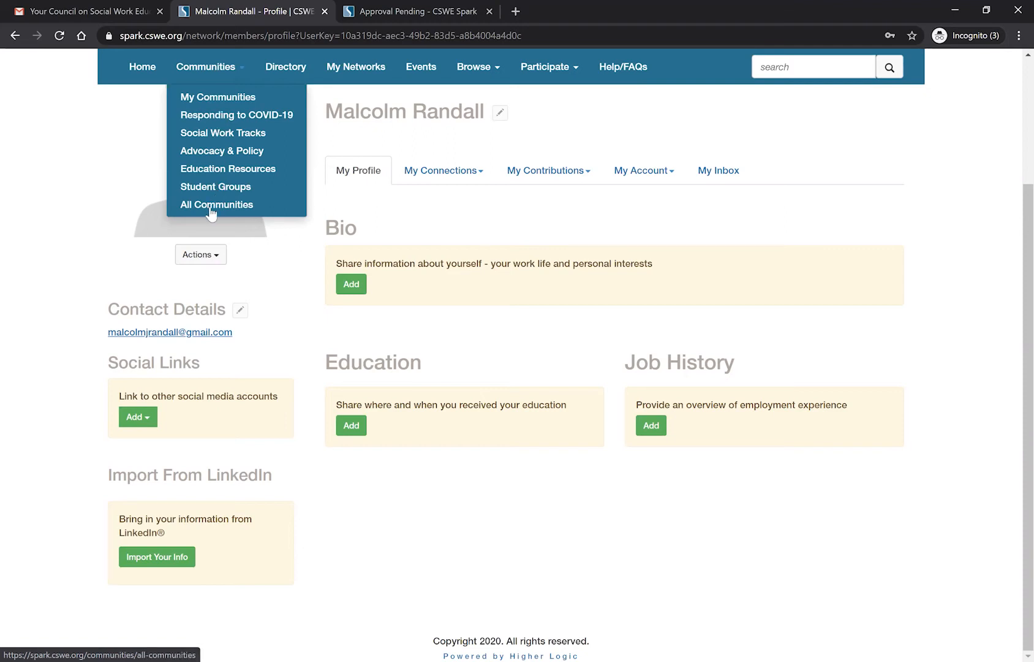
{"action": "left_click", "coordinate": [217, 204]}
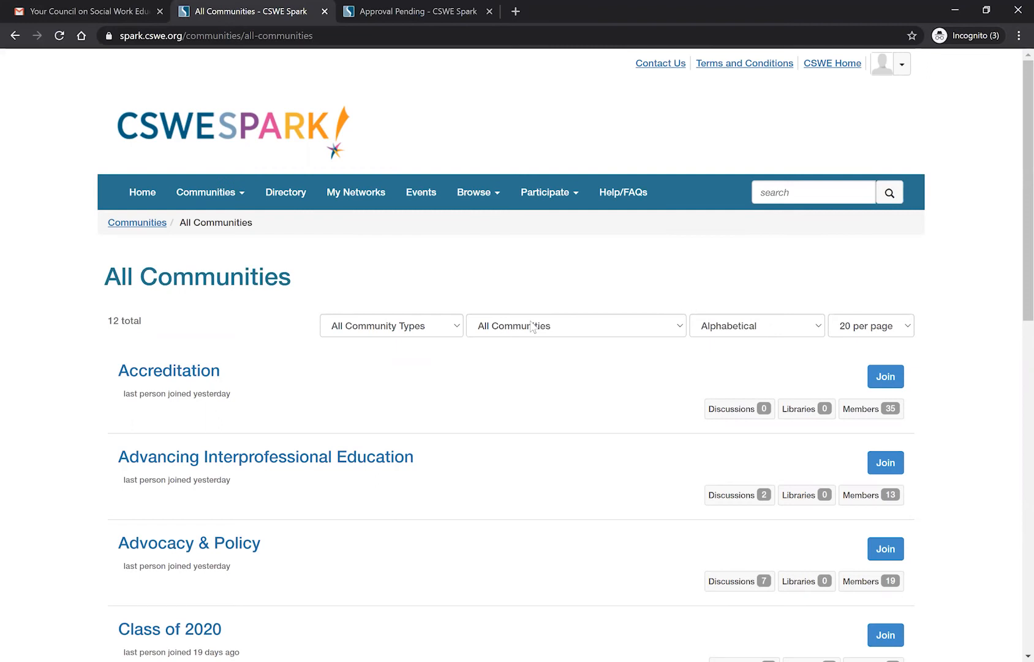
{"action": "mouse_move", "coordinate": [788, 320]}
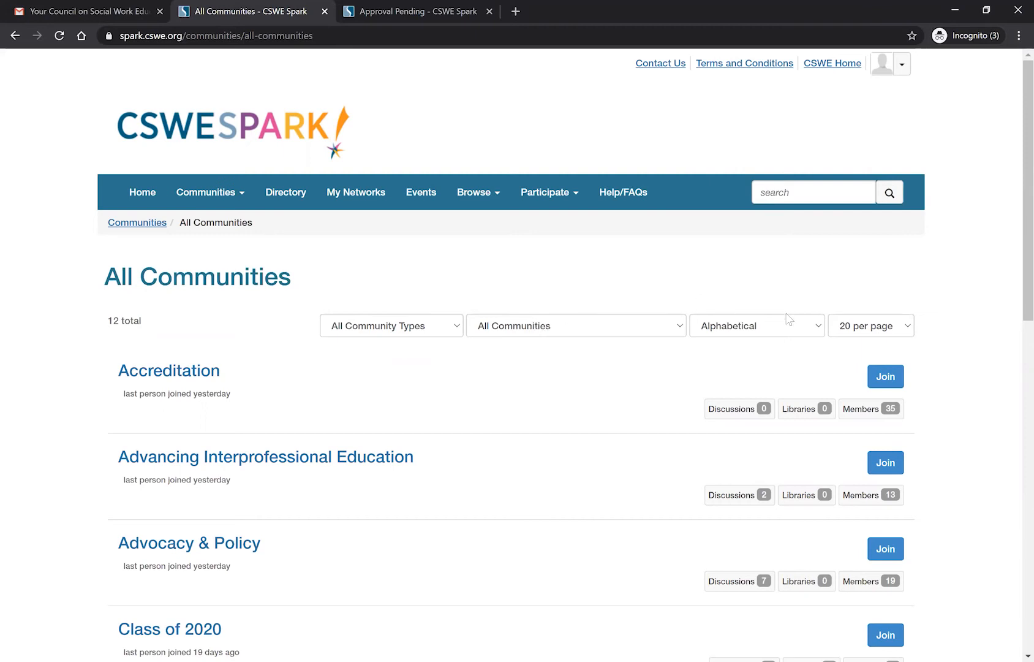
{"action": "mouse_move", "coordinate": [885, 376]}
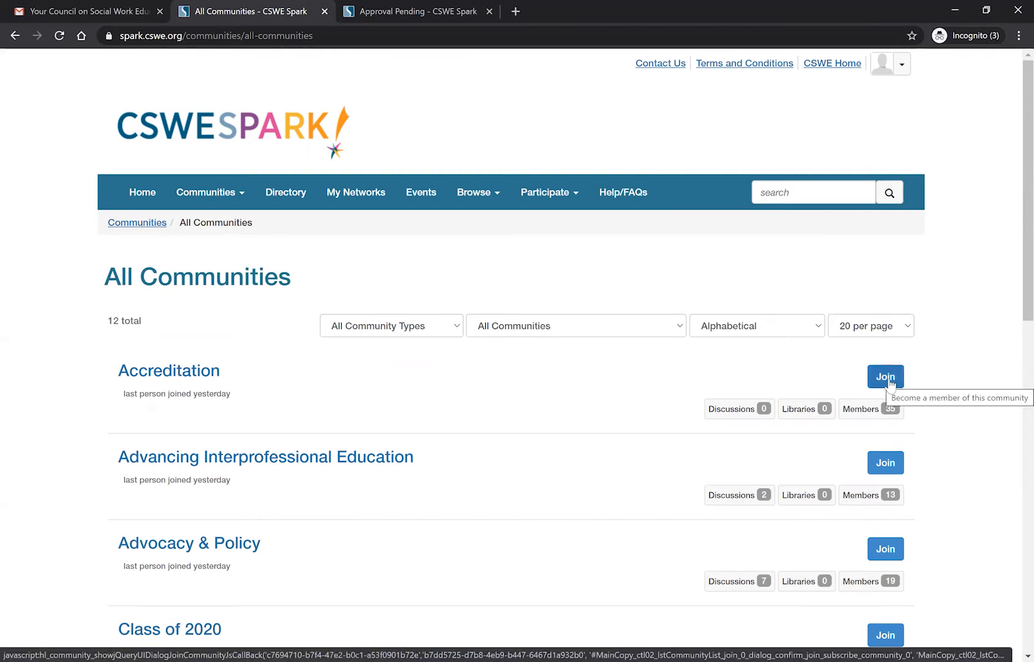
{"action": "mouse_move", "coordinate": [458, 232]}
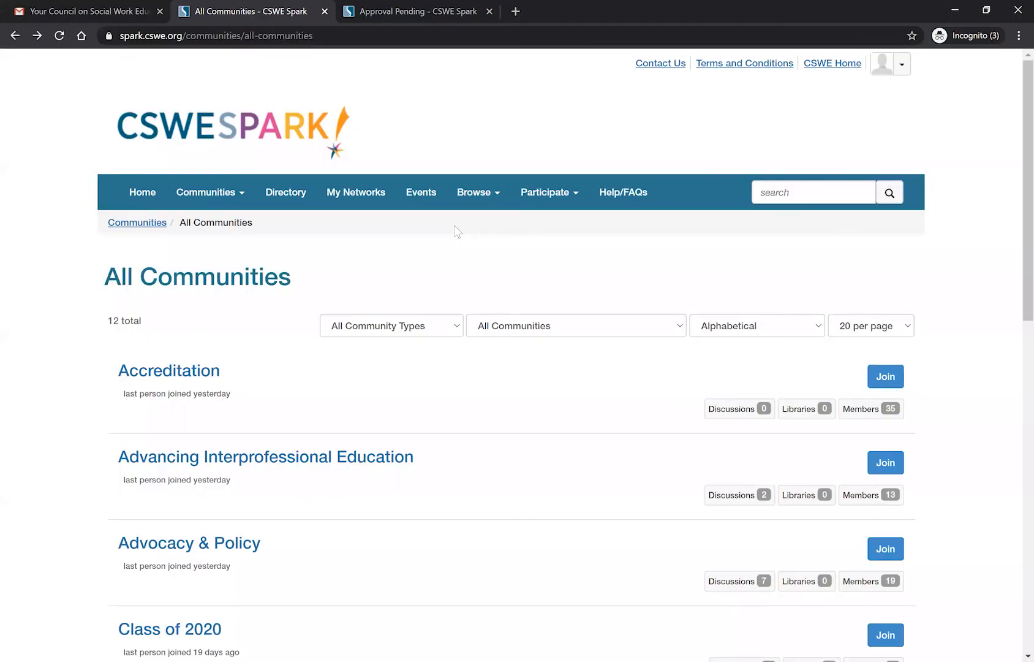
Open the Advocacy & Policy community home page from the list
{"action": "left_click", "coordinate": [189, 543]}
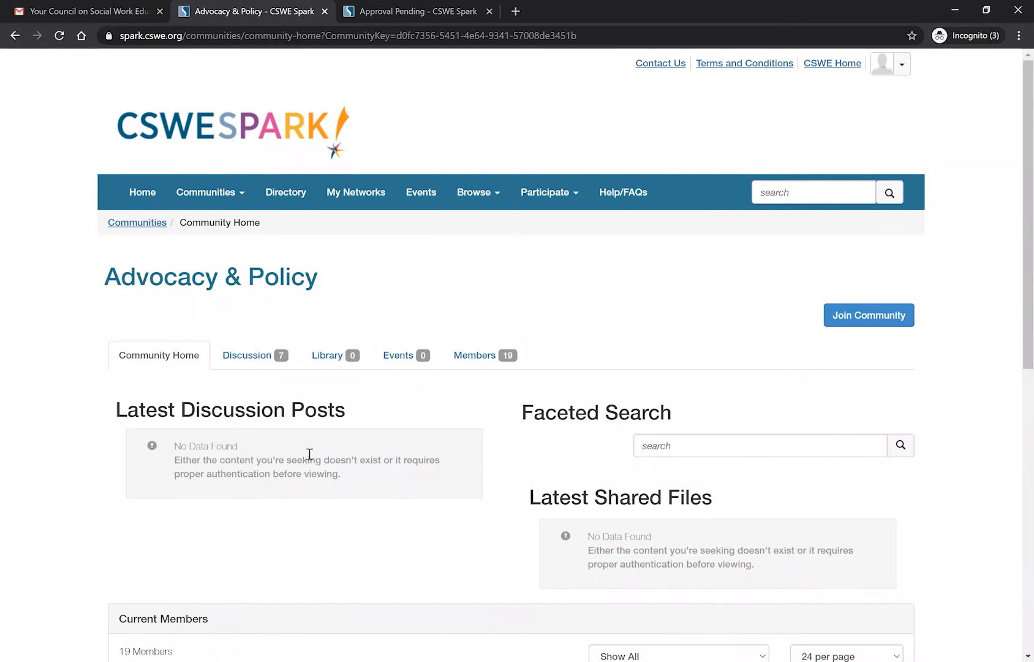
{"action": "mouse_move", "coordinate": [246, 356]}
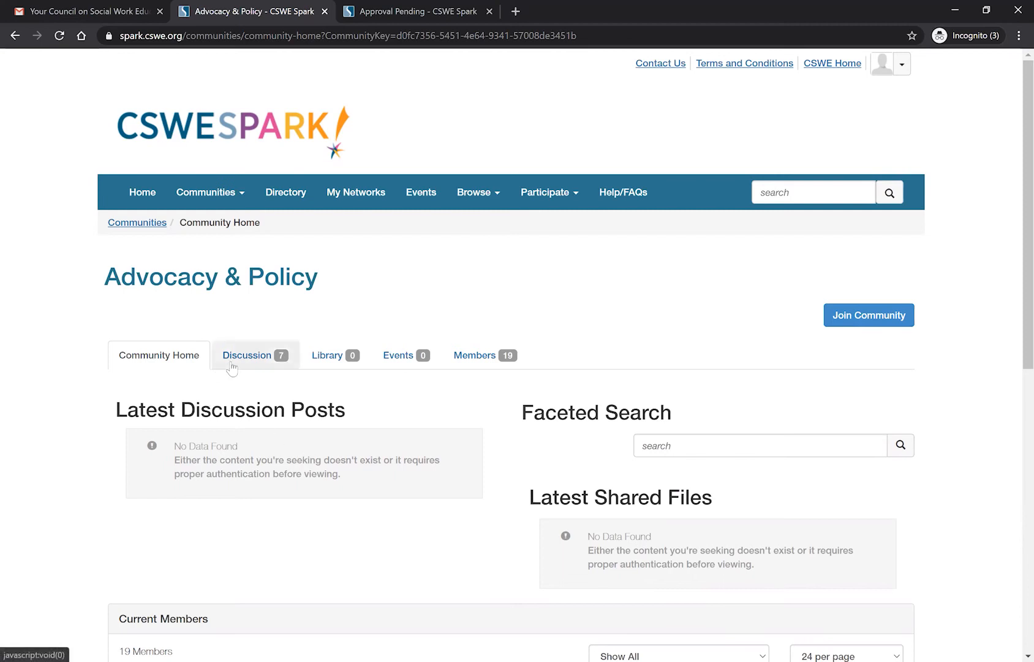
{"action": "mouse_move", "coordinate": [326, 355]}
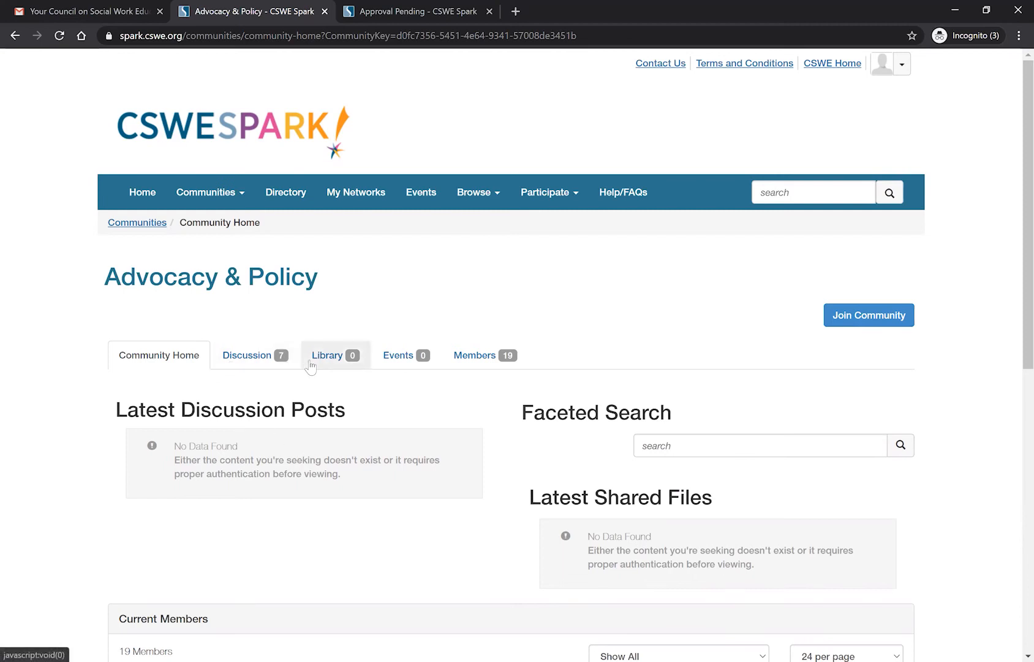
{"action": "mouse_move", "coordinate": [476, 356]}
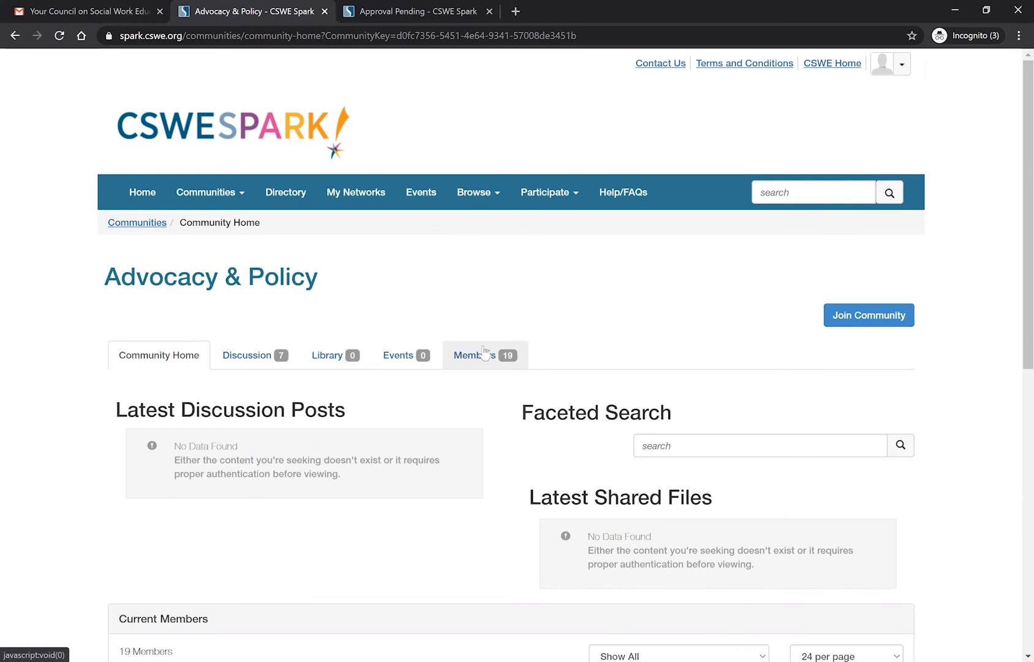
Start joining Advocacy & Policy, bringing up the join dialog with Daily Digest selected
{"action": "left_click", "coordinate": [869, 315]}
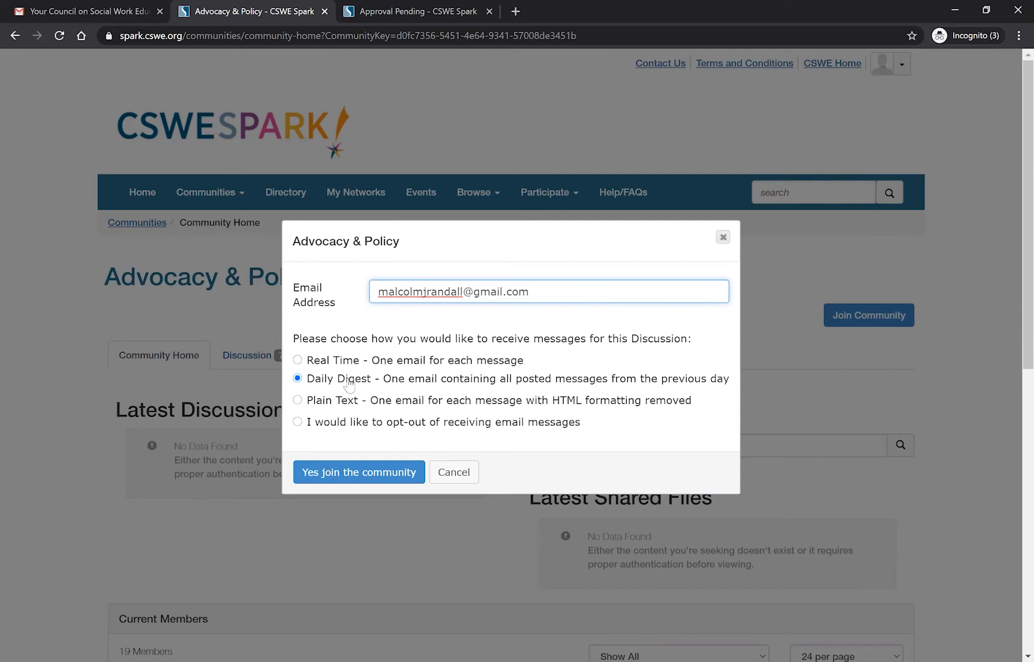
{"action": "mouse_move", "coordinate": [329, 406]}
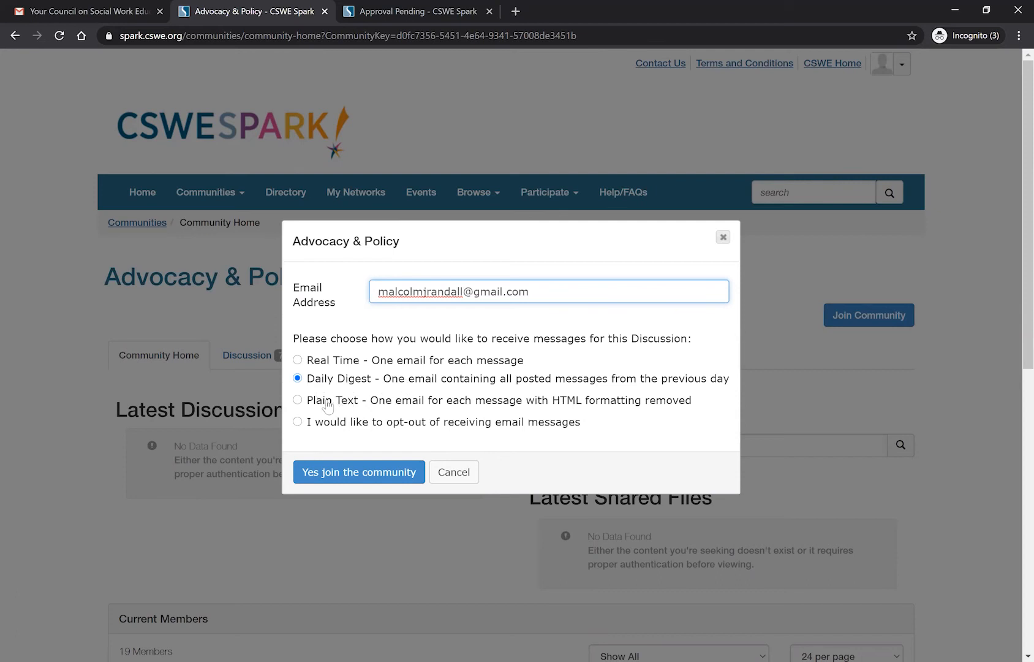
{"action": "mouse_move", "coordinate": [316, 424]}
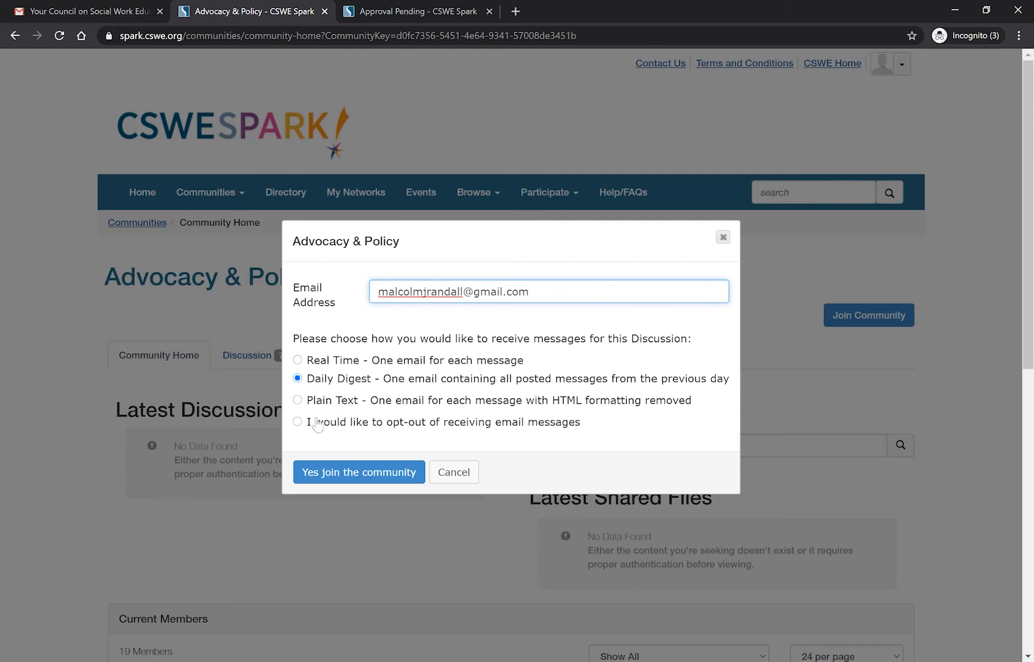
{"action": "mouse_move", "coordinate": [320, 471]}
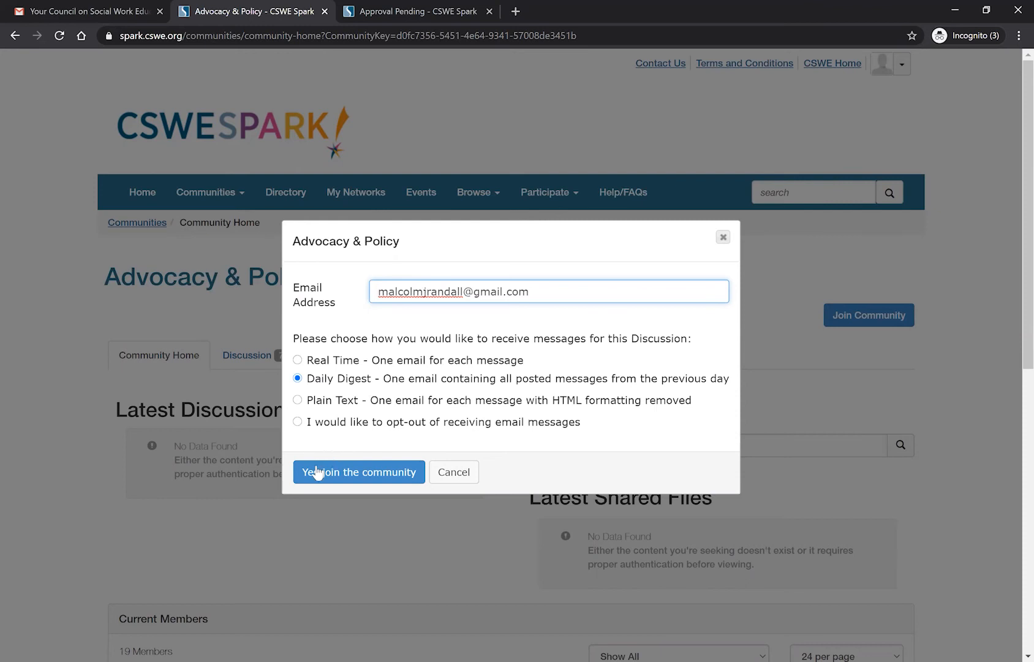
Confirm joining Advocacy & Policy with Daily Digest email delivery
{"action": "left_click", "coordinate": [359, 472]}
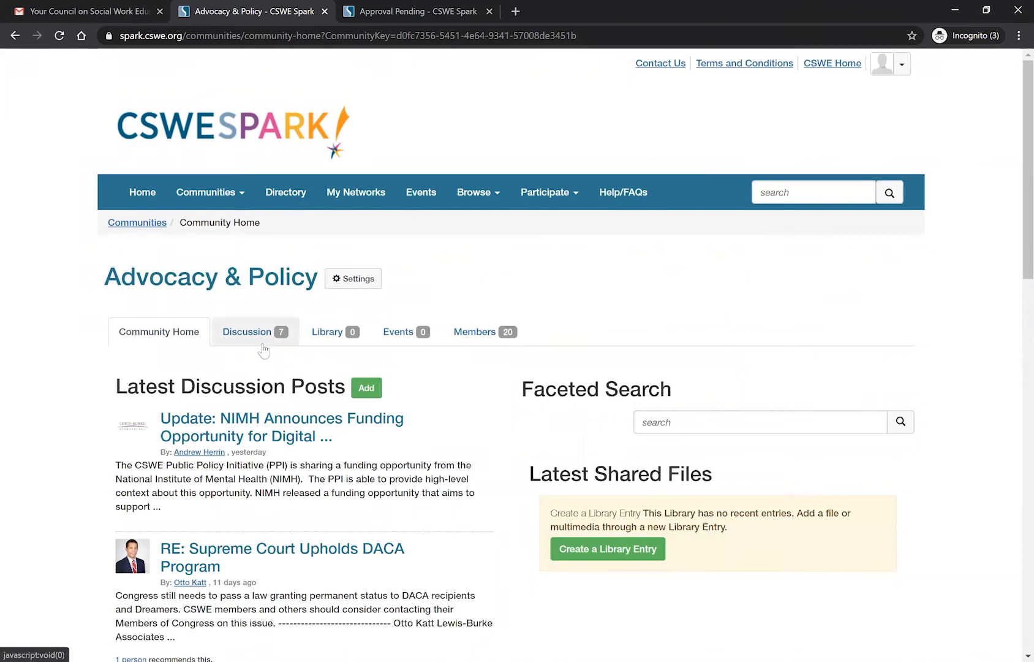
{"action": "mouse_move", "coordinate": [545, 360]}
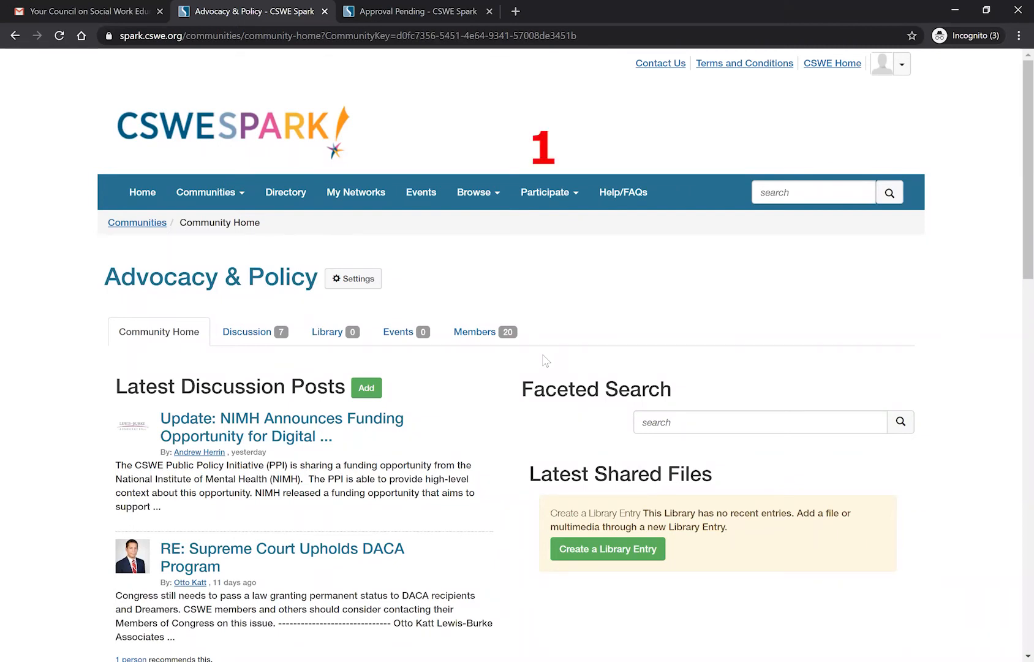
{"action": "left_click", "coordinate": [545, 192]}
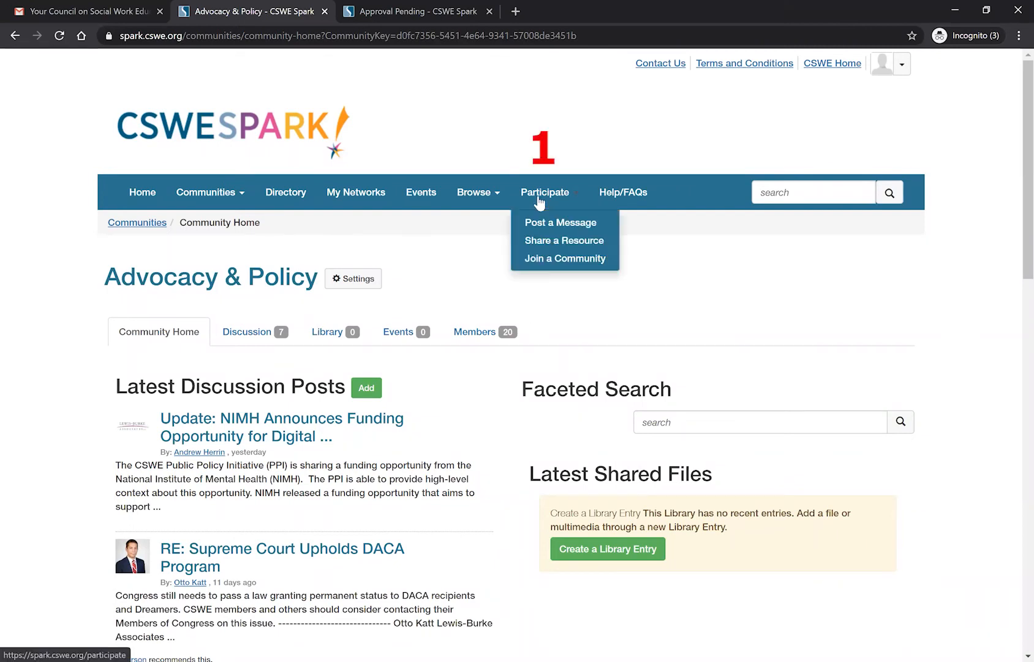
{"action": "mouse_move", "coordinate": [560, 223]}
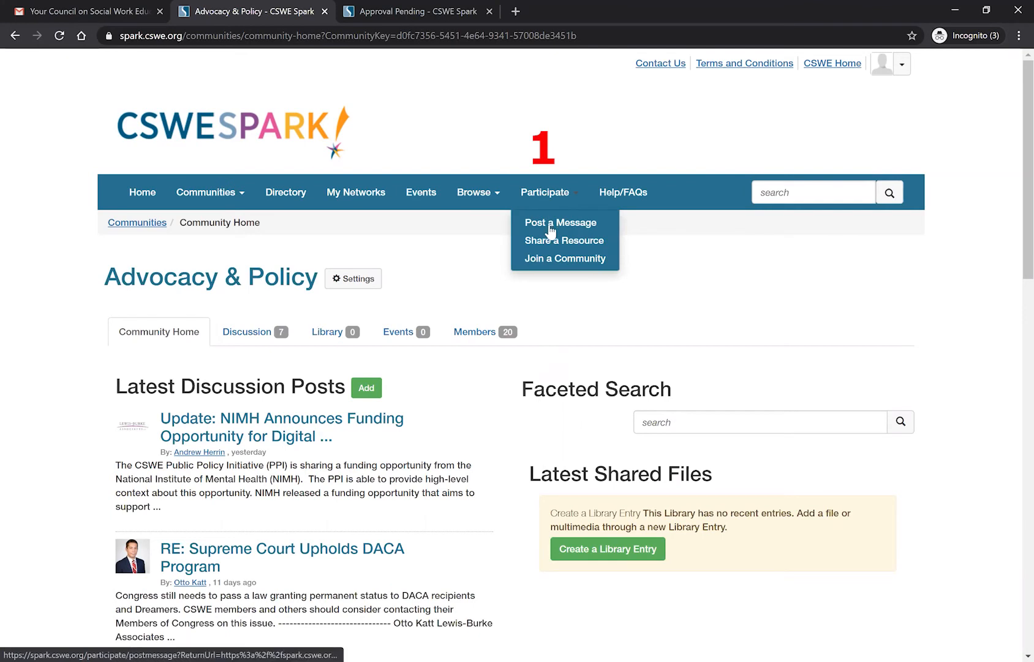
{"action": "mouse_move", "coordinate": [550, 329]}
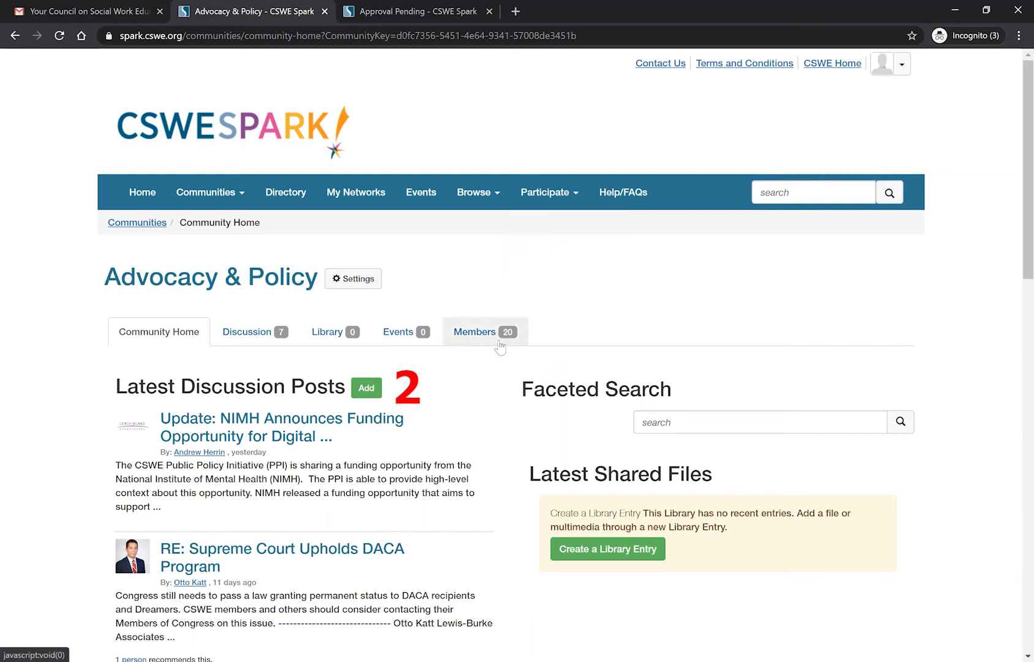
{"action": "left_click", "coordinate": [367, 388]}
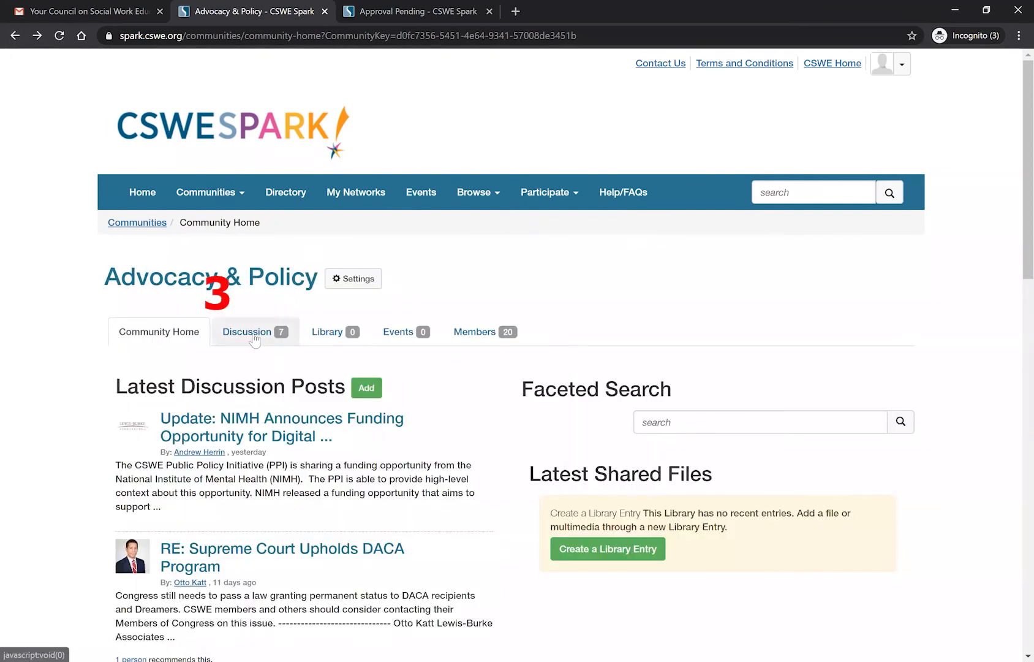
{"action": "left_click", "coordinate": [247, 332]}
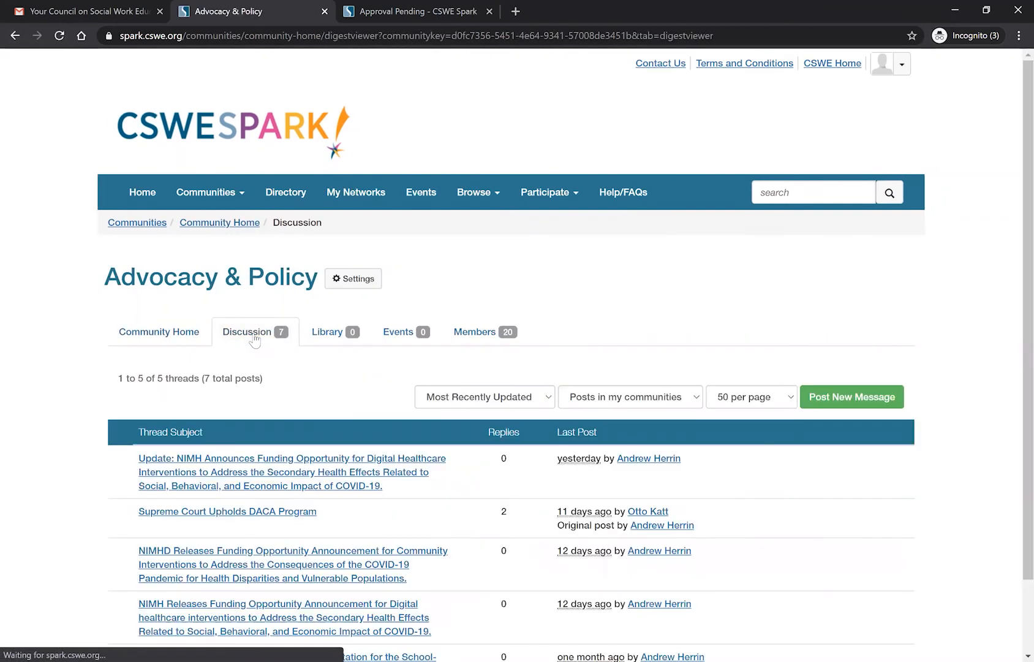
{"action": "mouse_move", "coordinate": [534, 352]}
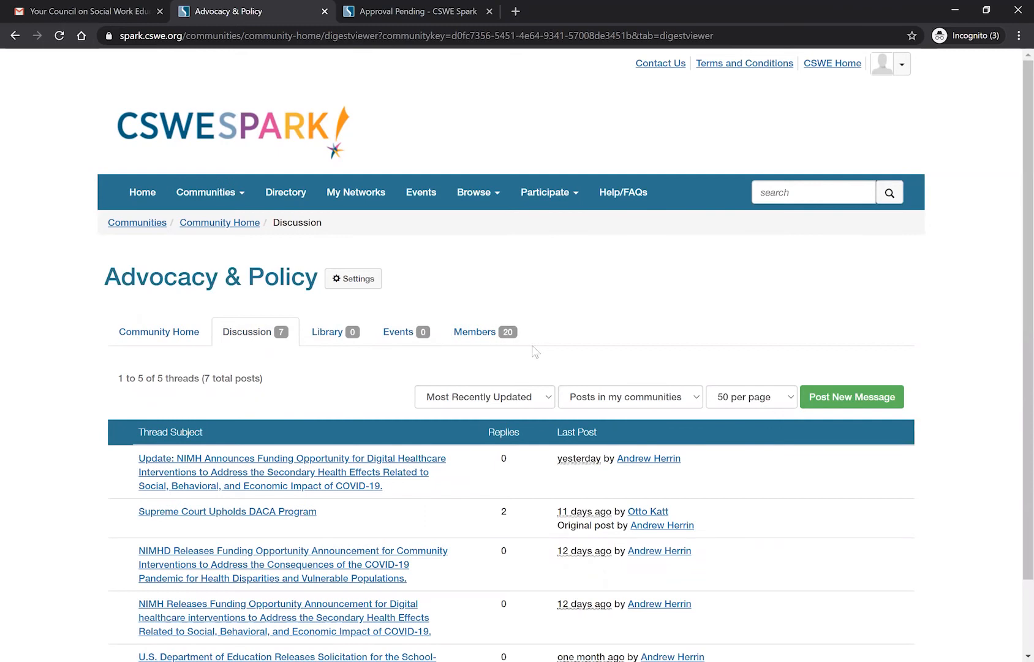
{"action": "mouse_move", "coordinate": [852, 397]}
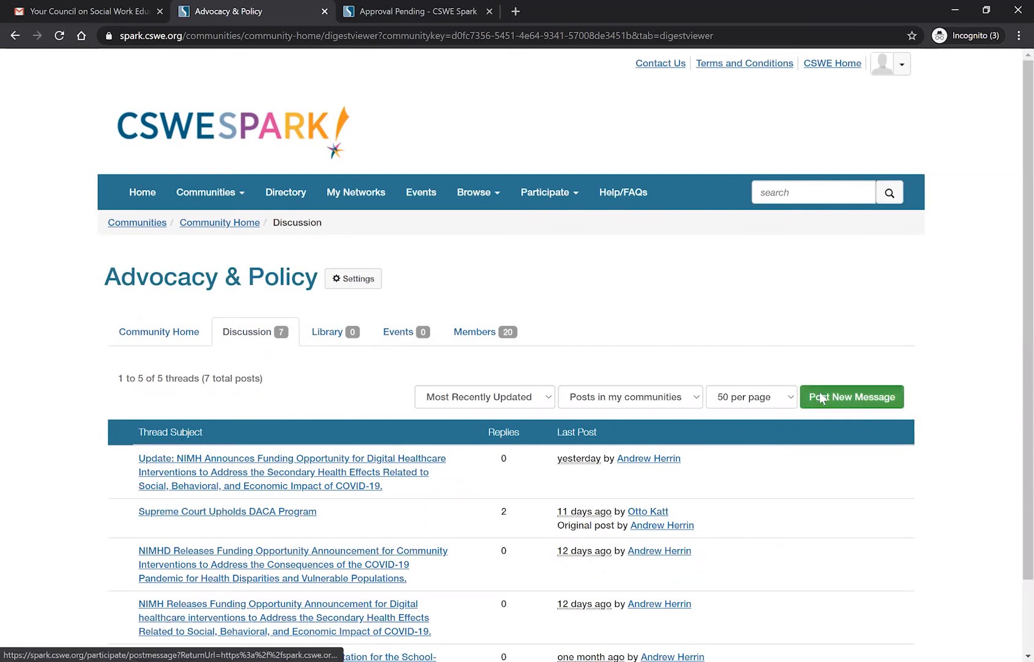
{"action": "left_click", "coordinate": [851, 397]}
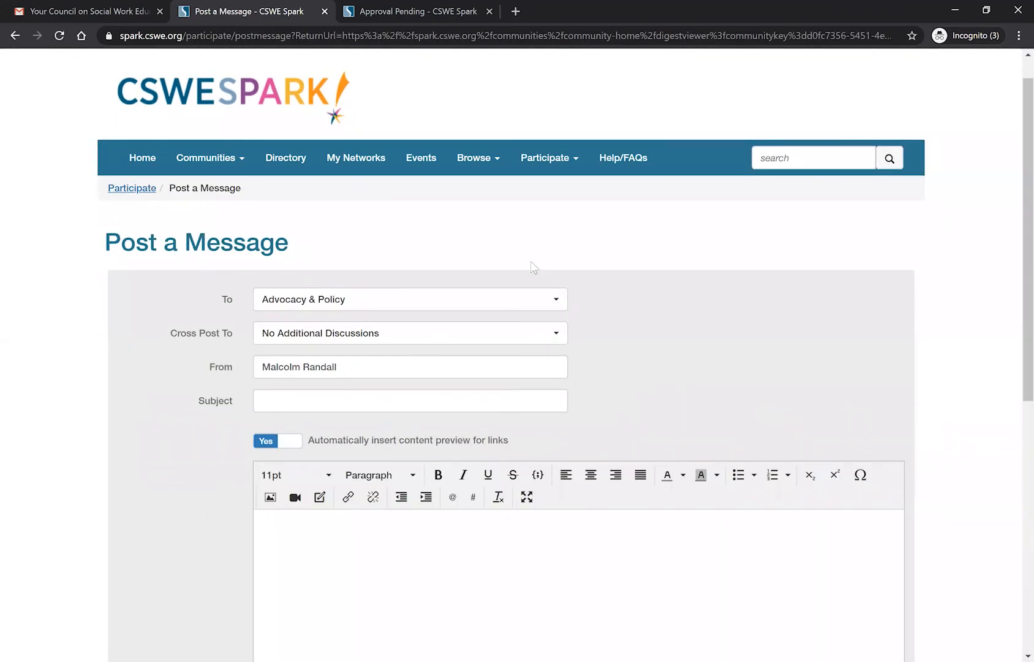
{"action": "mouse_move", "coordinate": [516, 269]}
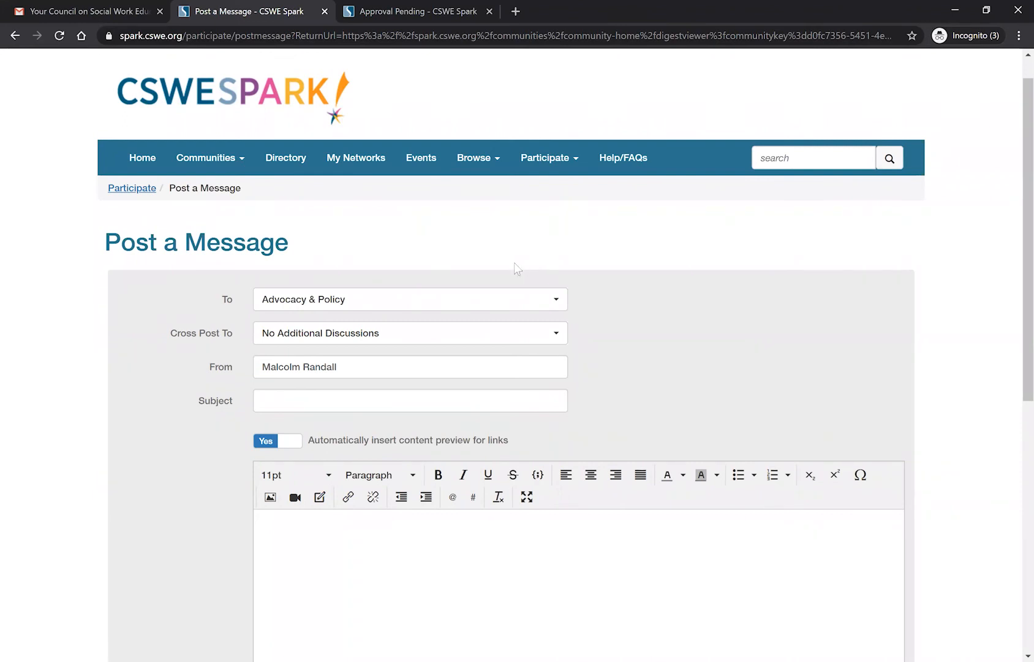
{"action": "mouse_move", "coordinate": [333, 300]}
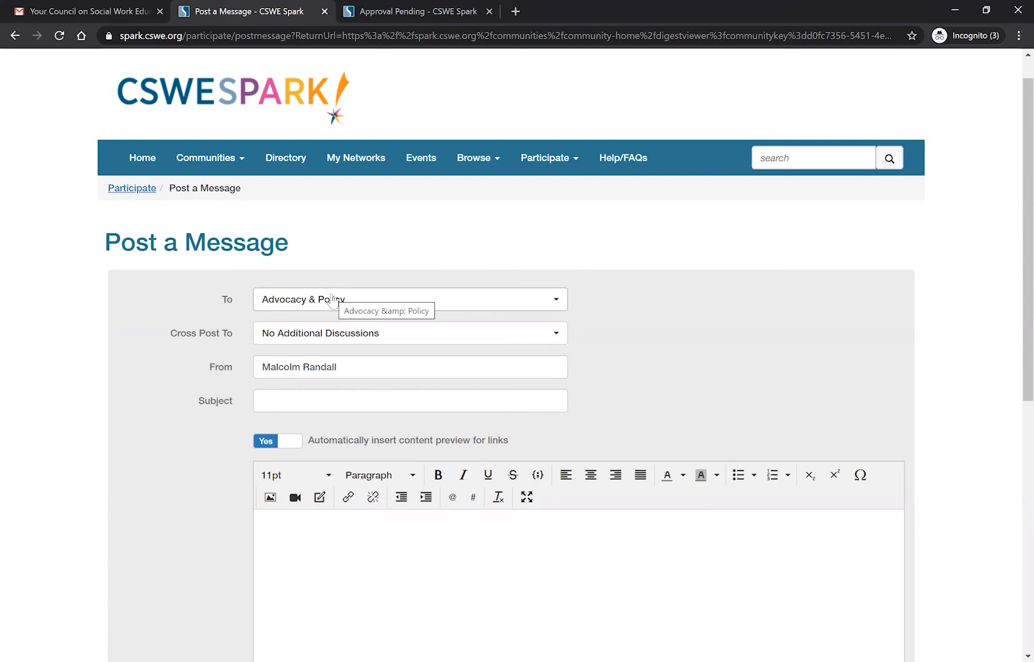
{"action": "mouse_move", "coordinate": [313, 337]}
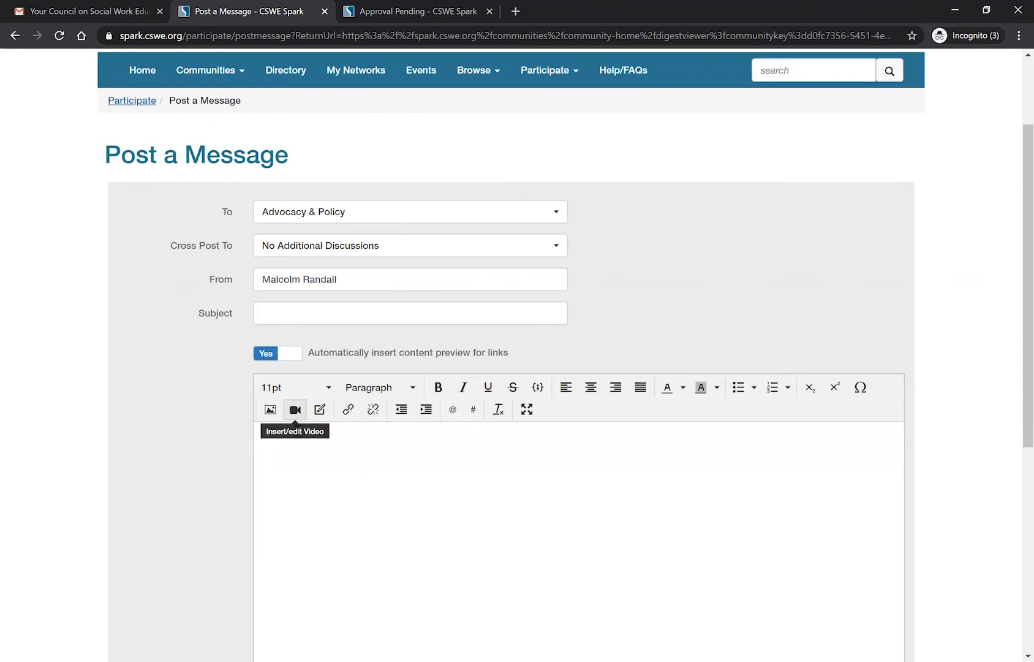
{"action": "mouse_move", "coordinate": [298, 441]}
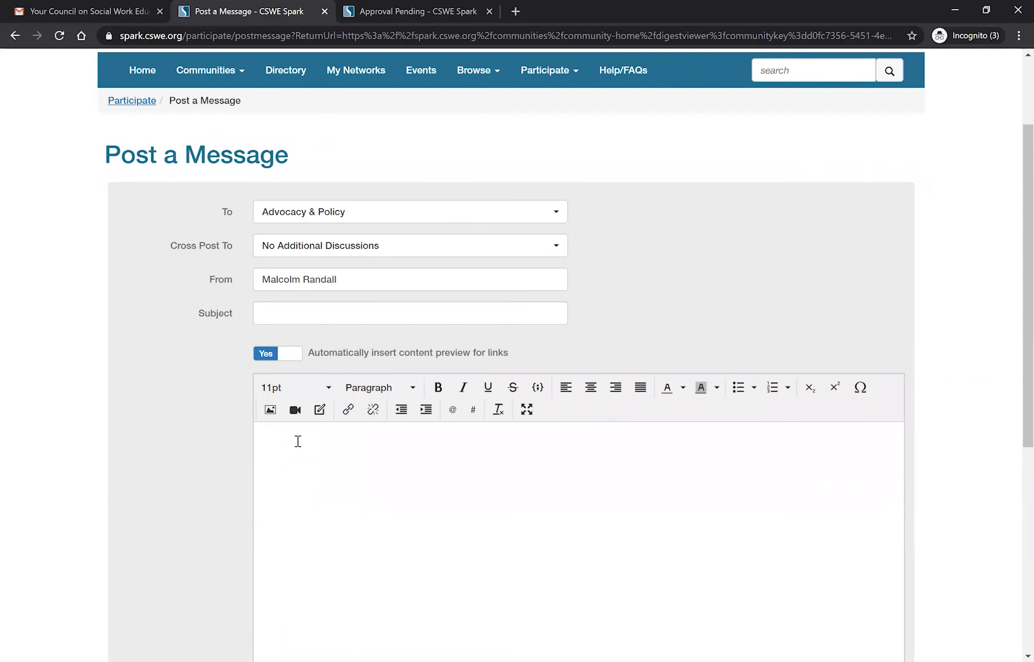
{"action": "mouse_move", "coordinate": [716, 202]}
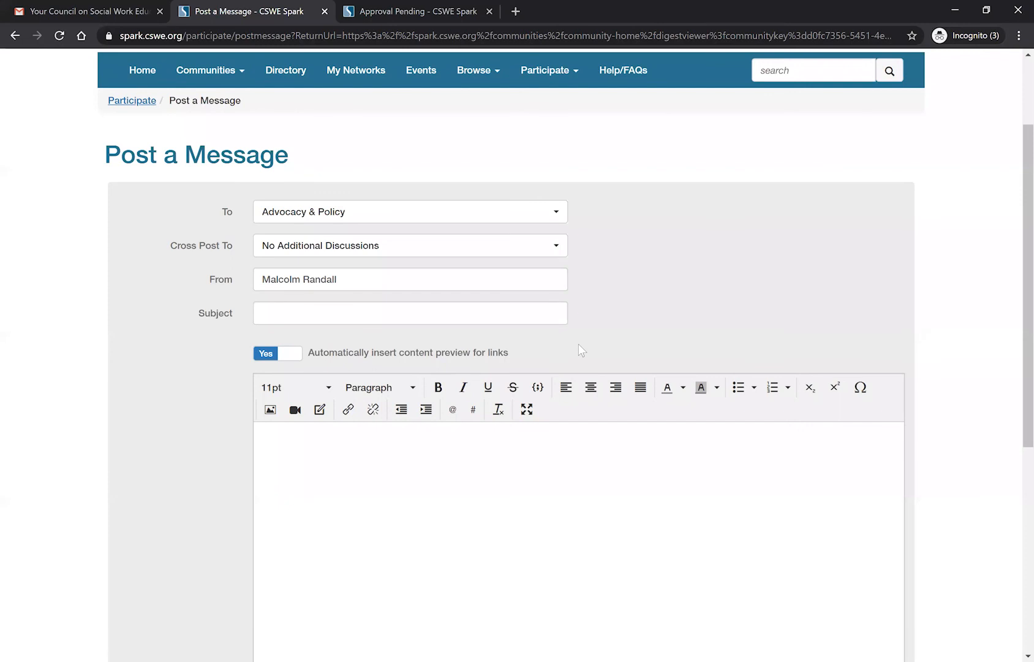
{"action": "mouse_move", "coordinate": [565, 388]}
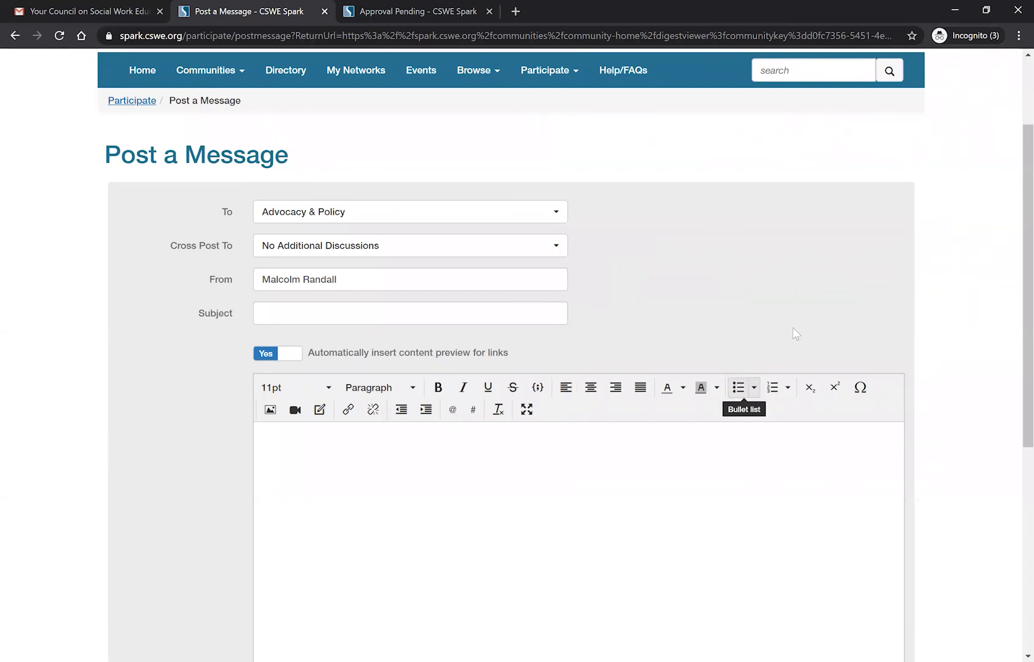
{"action": "mouse_move", "coordinate": [692, 82]}
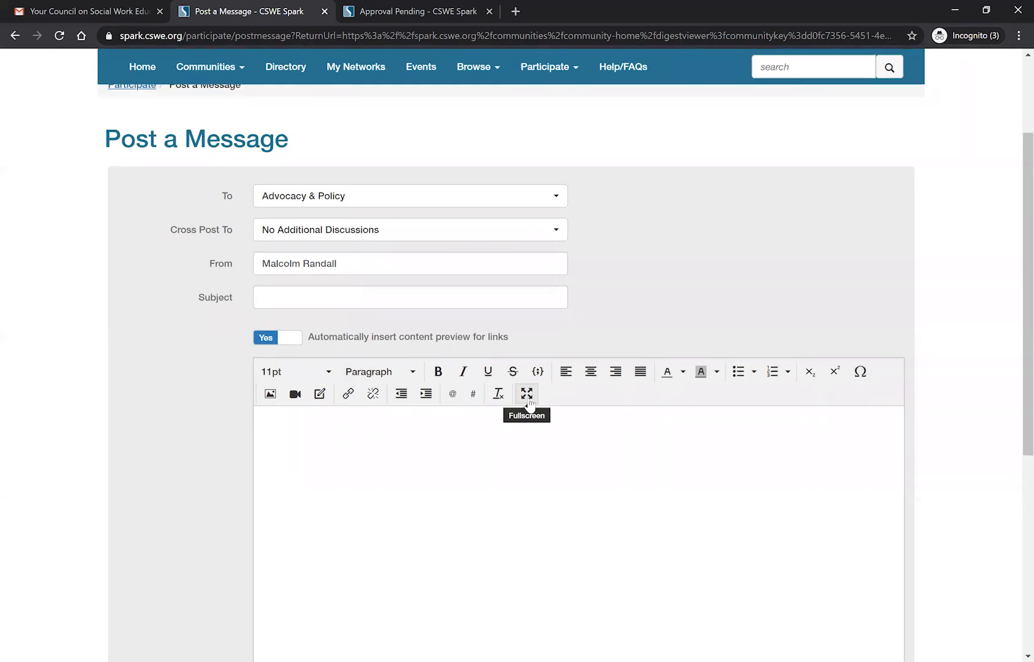
Bring up the Insert Image dialog from the message editor toolbar
{"action": "left_click", "coordinate": [270, 393]}
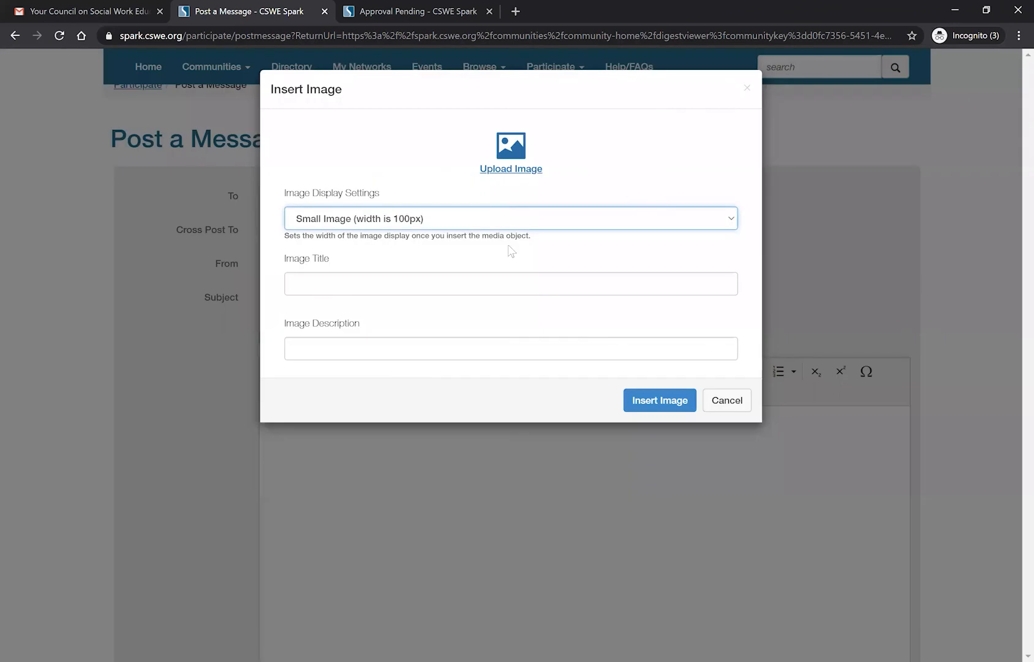
Dismiss the Insert Image and Embed Video dialogs unused, then add a hashtag sign to the message body
{"action": "left_click", "coordinate": [727, 399]}
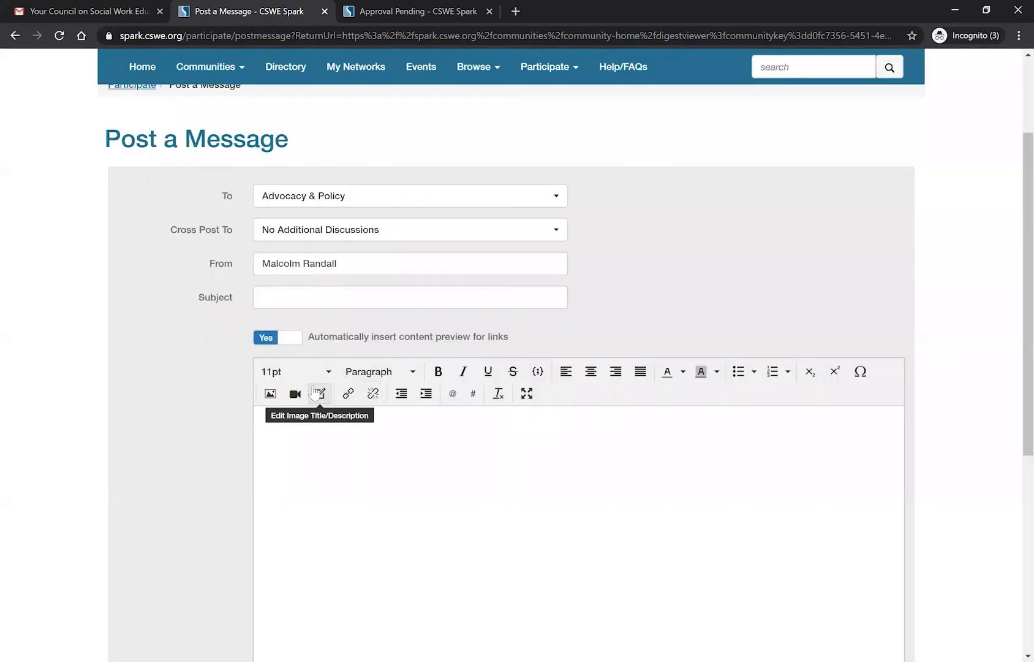
{"action": "left_click", "coordinate": [294, 393]}
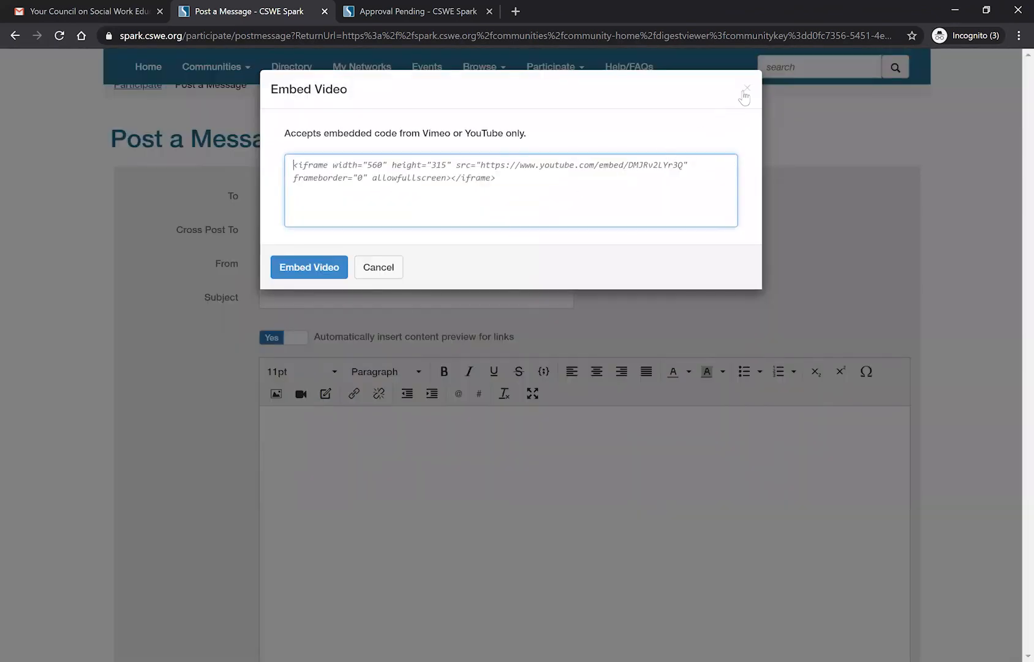
{"action": "left_click", "coordinate": [746, 89]}
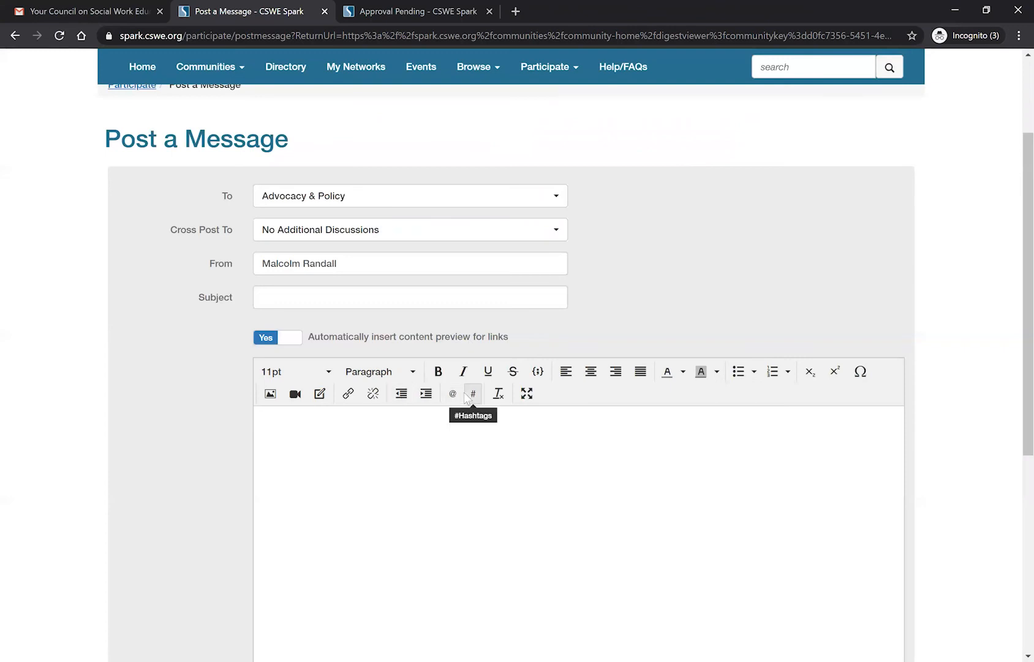
{"action": "left_click", "coordinate": [471, 394]}
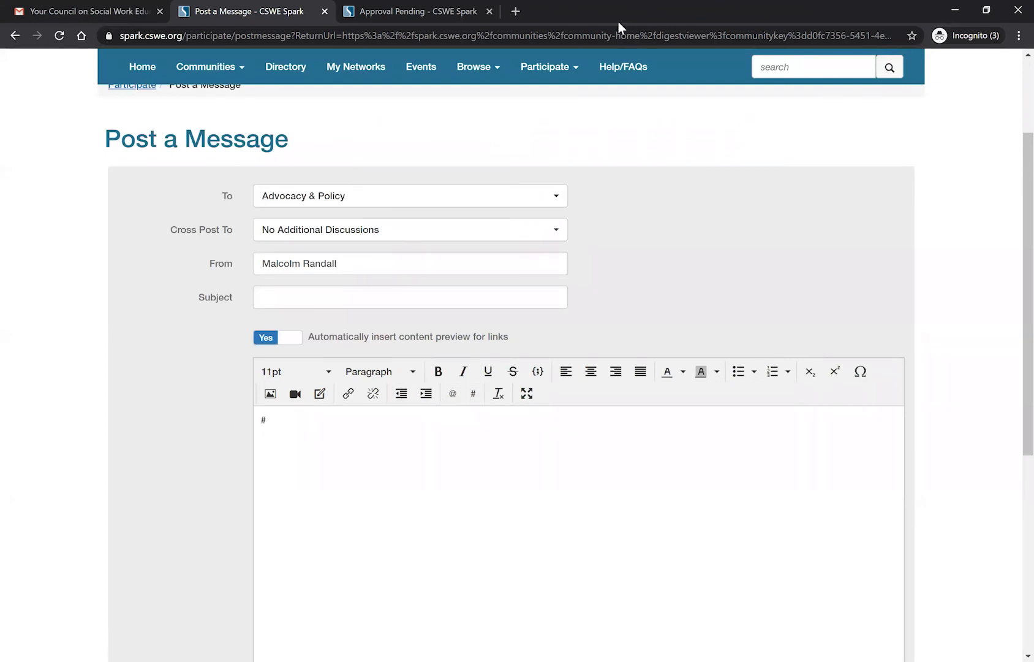
{"action": "scroll", "scroll_direction": "down", "scroll_amount": 3}
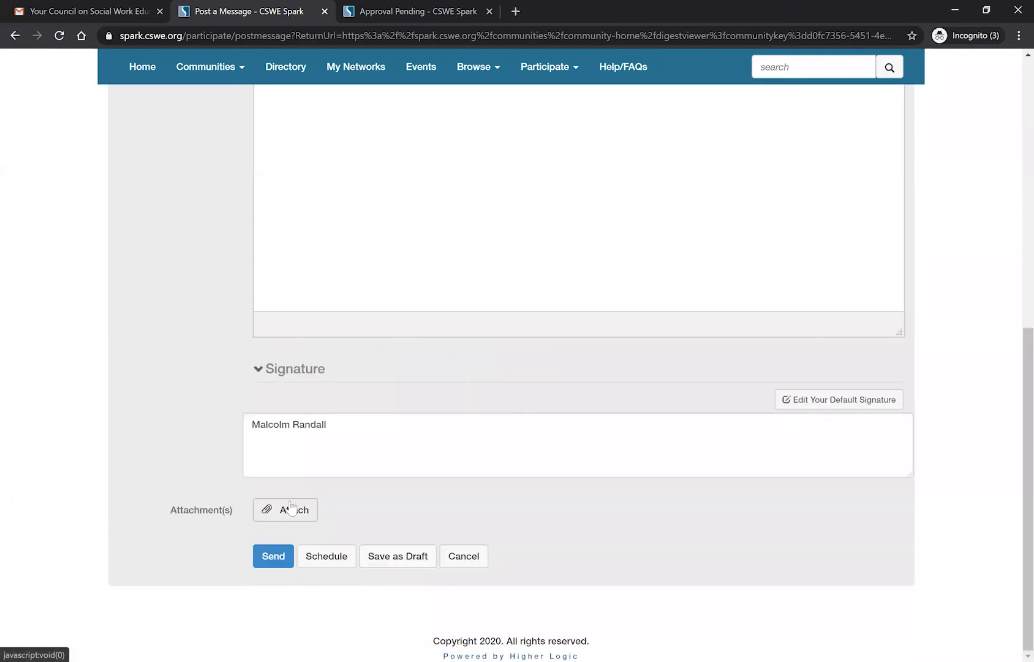
{"action": "mouse_move", "coordinate": [405, 190]}
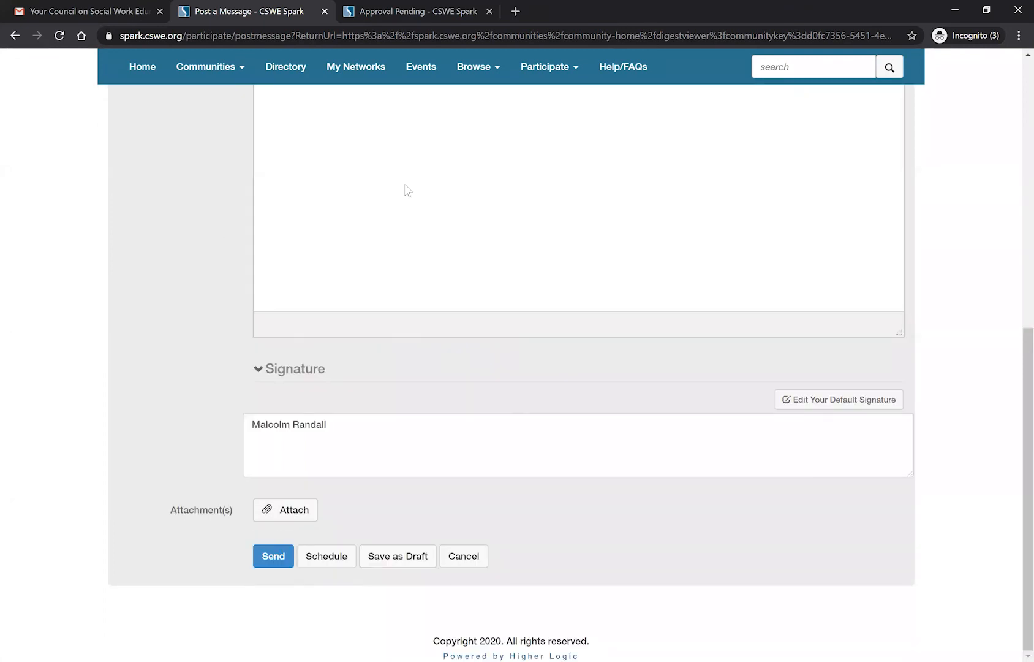
{"action": "mouse_move", "coordinate": [691, 164]}
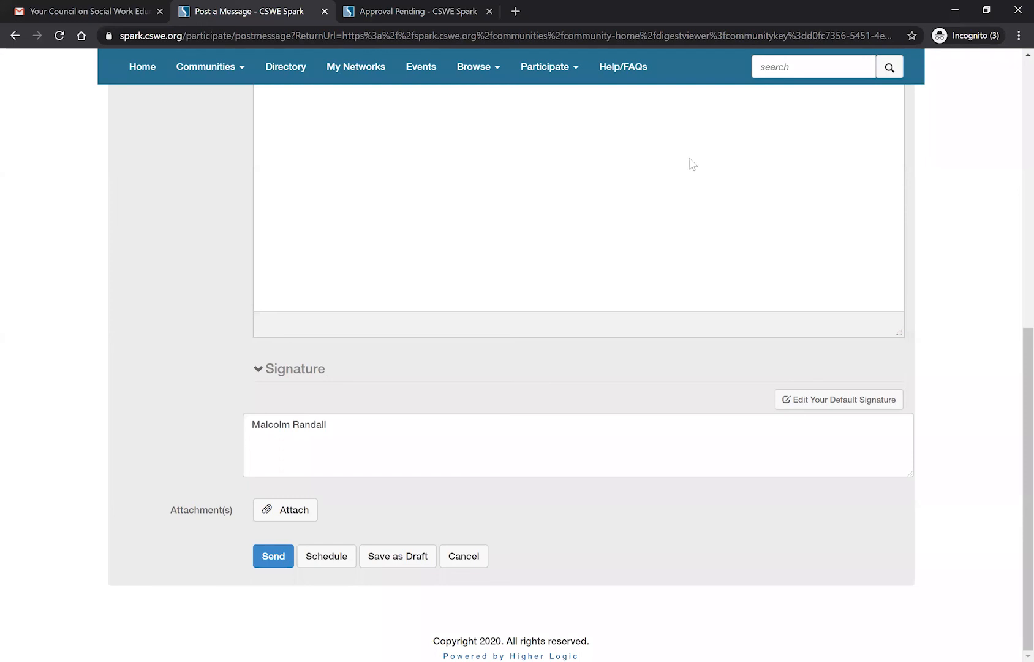
{"action": "mouse_move", "coordinate": [208, 522]}
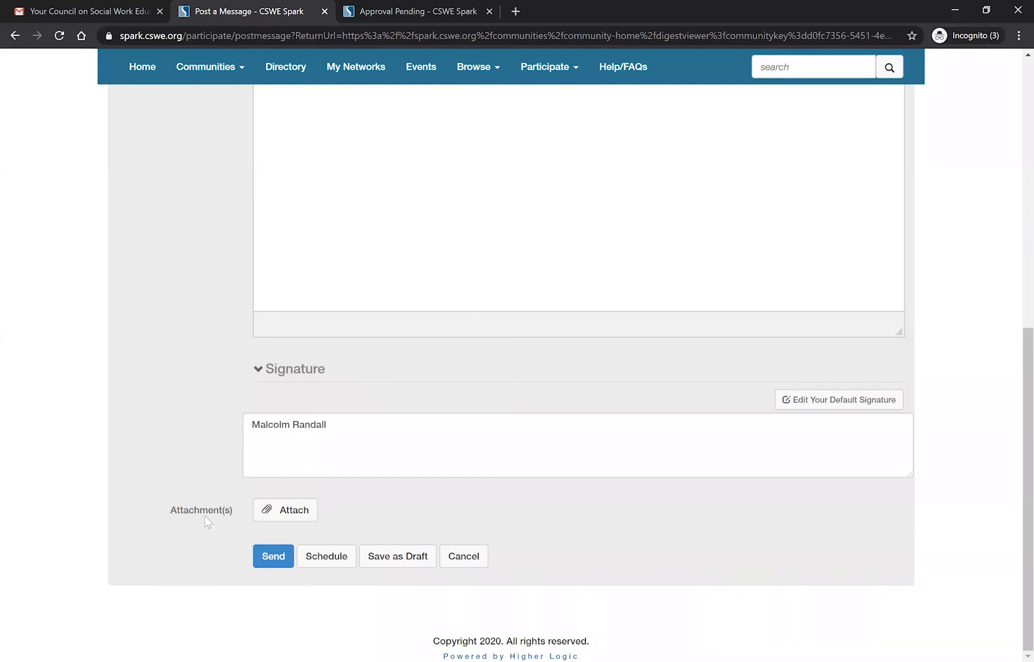
{"action": "mouse_move", "coordinate": [326, 555]}
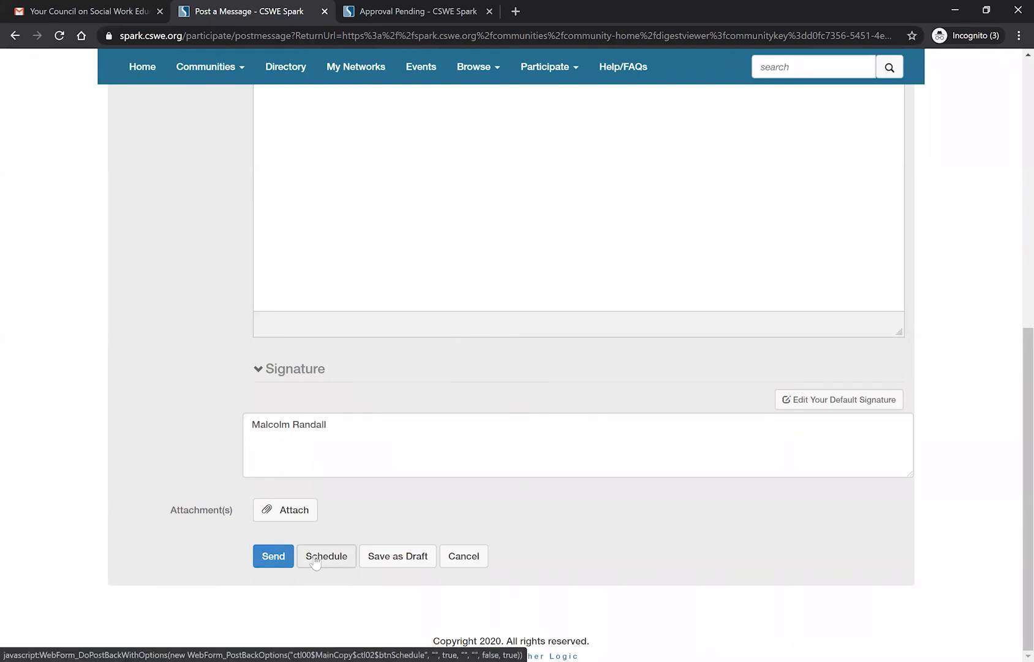
{"action": "mouse_move", "coordinate": [337, 543]}
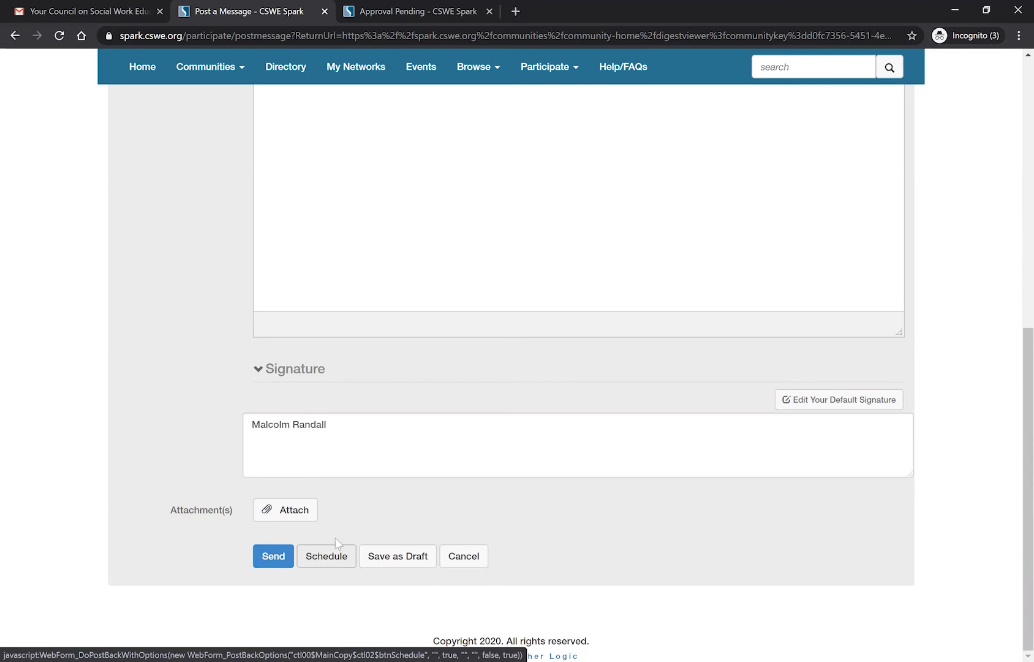
Scroll back up the form to enter 'Testing' as subject and 'Testing #testing' as body
{"action": "scroll", "scroll_direction": "up", "scroll_amount": 3}
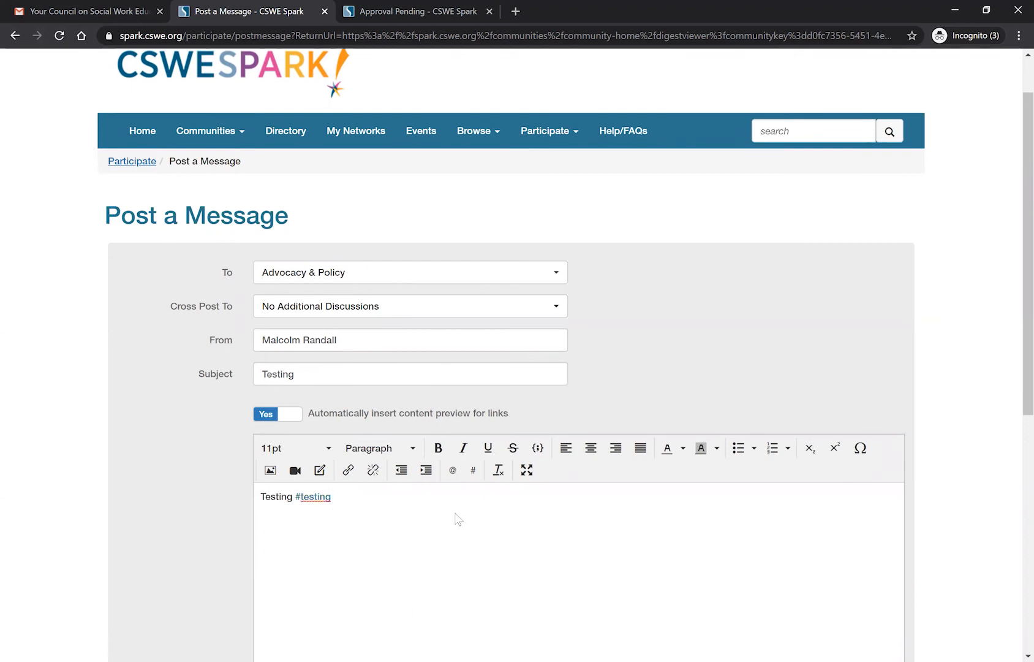
Send the Testing message to Advocacy & Policy and return to the Spark home page
{"action": "left_click", "coordinate": [272, 588]}
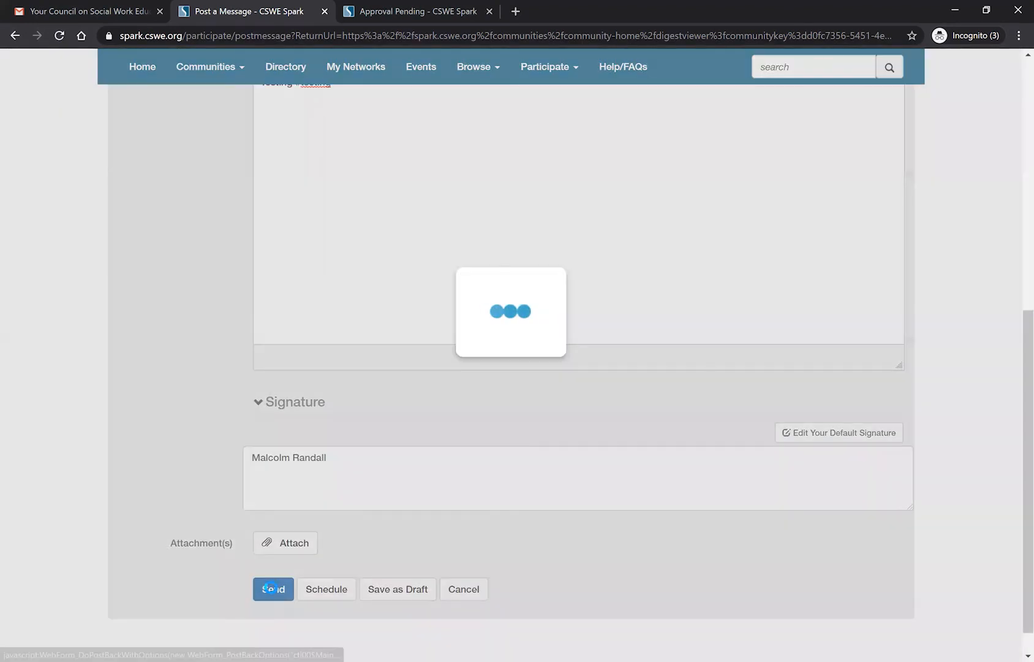
{"action": "left_click", "coordinate": [272, 588]}
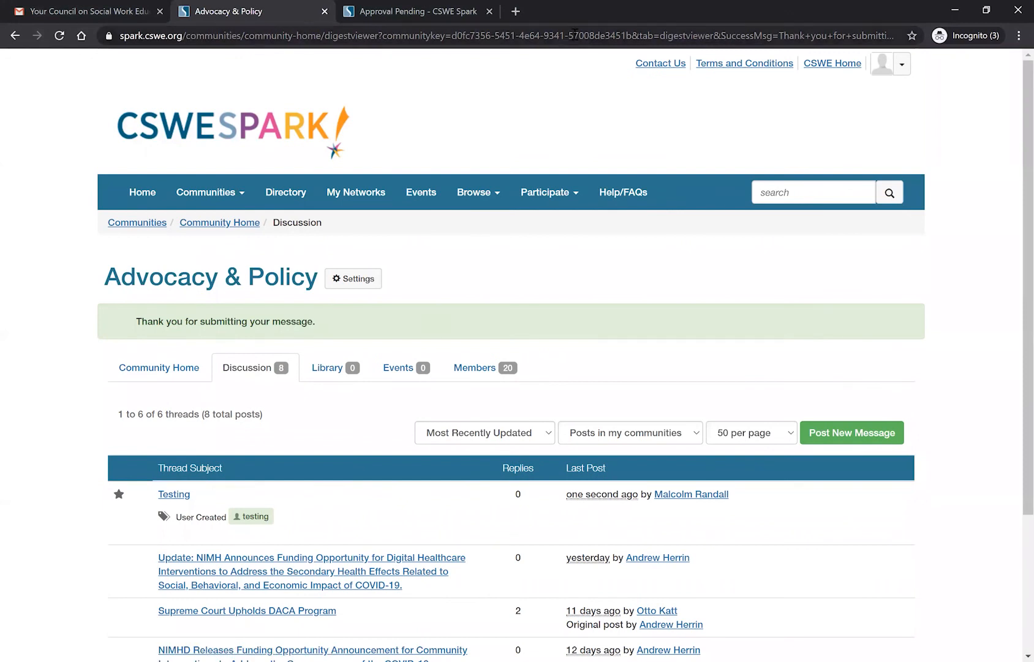
{"action": "left_click", "coordinate": [142, 193]}
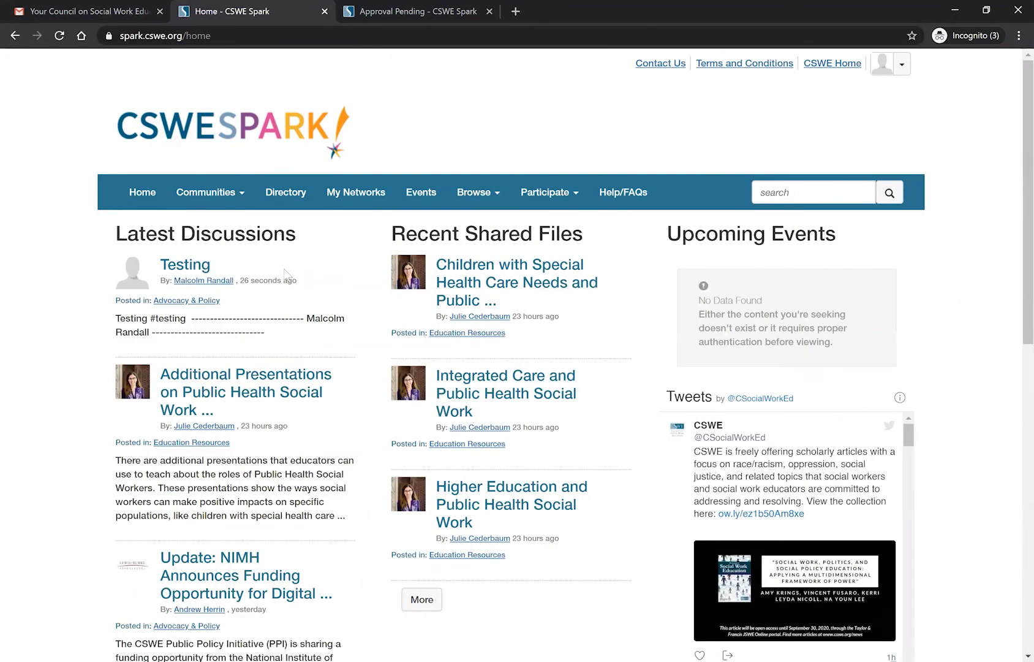